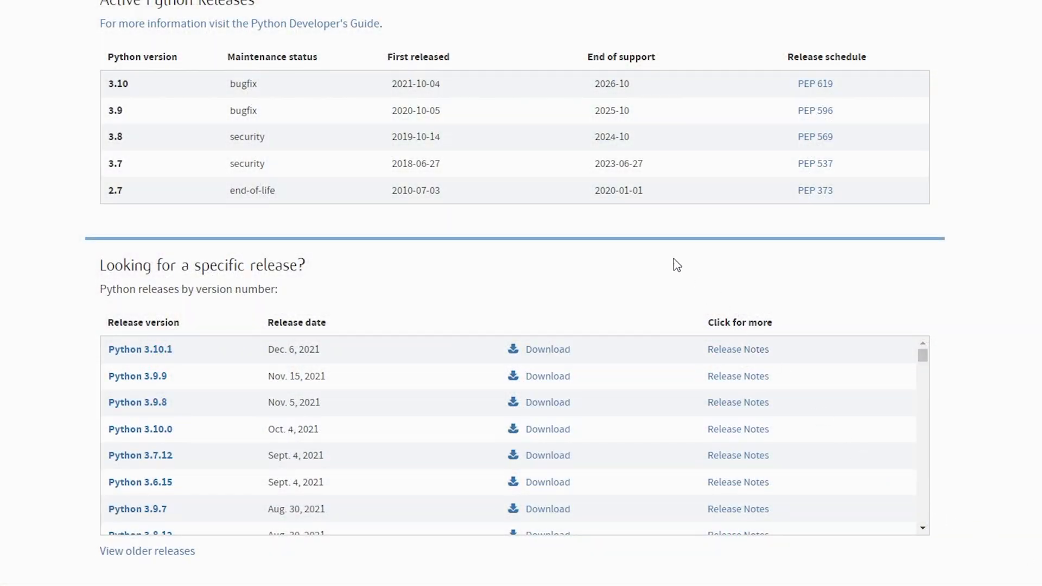
pyautogui.moveTo(490, 389)
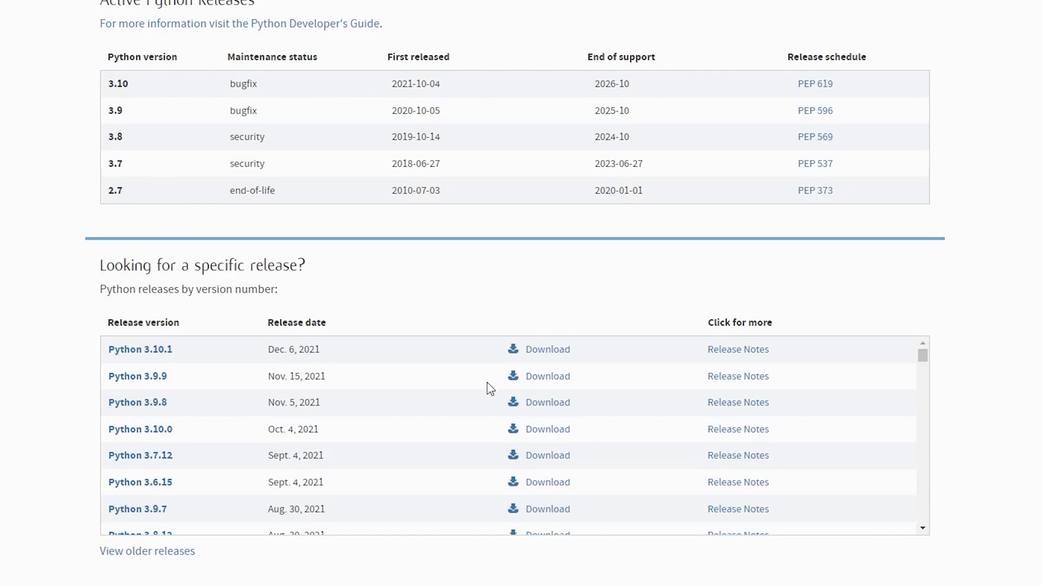
# Step: Bring the Files table of the Python 3.10.1 release page into view
pyautogui.click(140, 348)
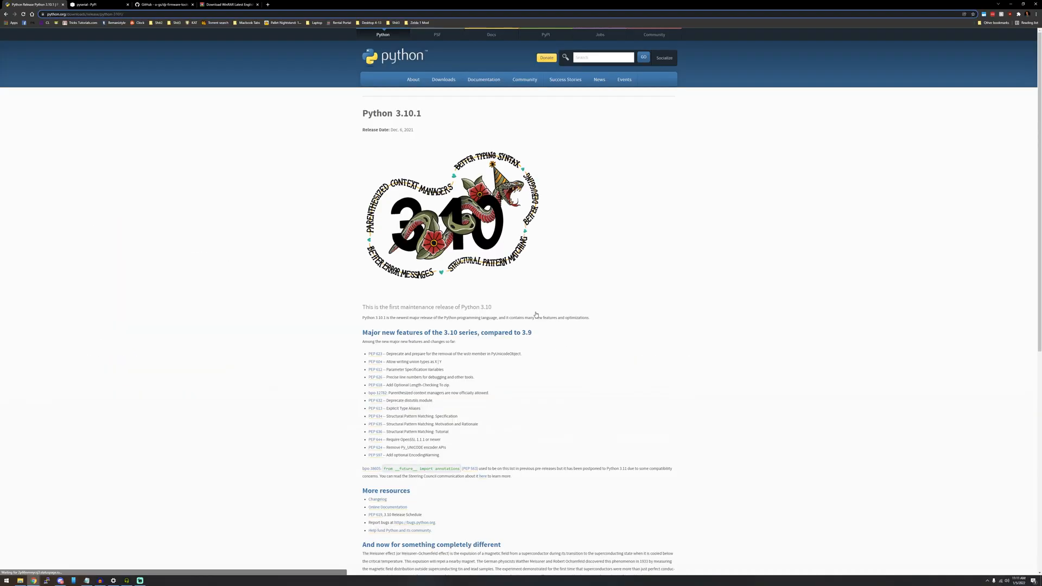
pyautogui.moveTo(565, 291)
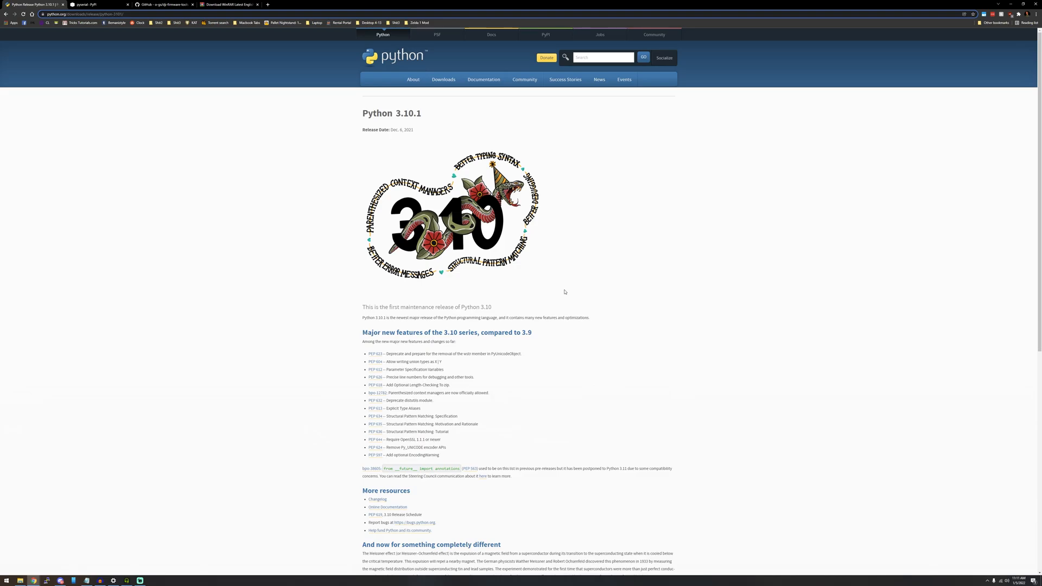
pyautogui.scroll(-3)
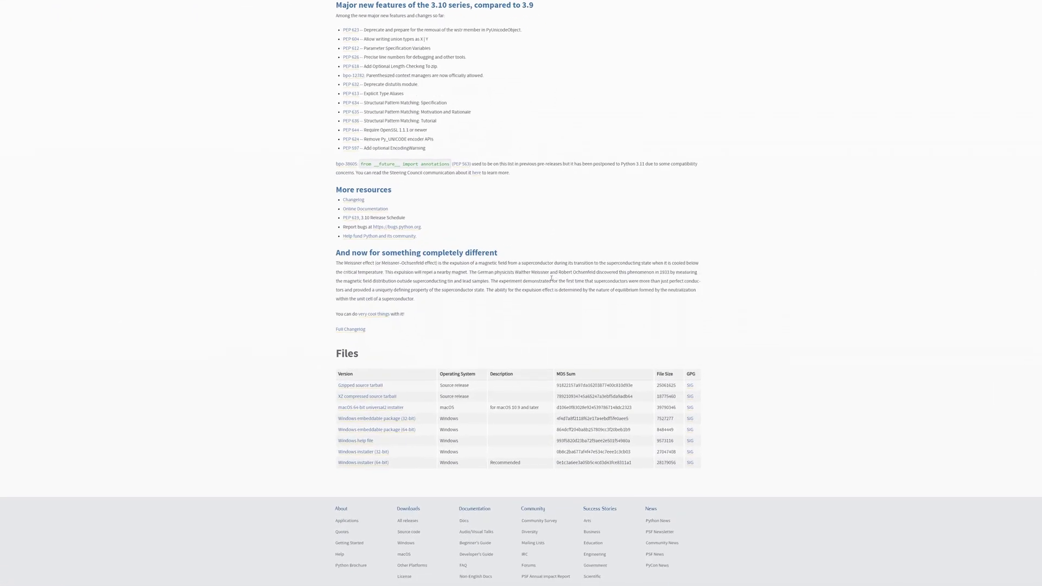
pyautogui.scroll(-3)
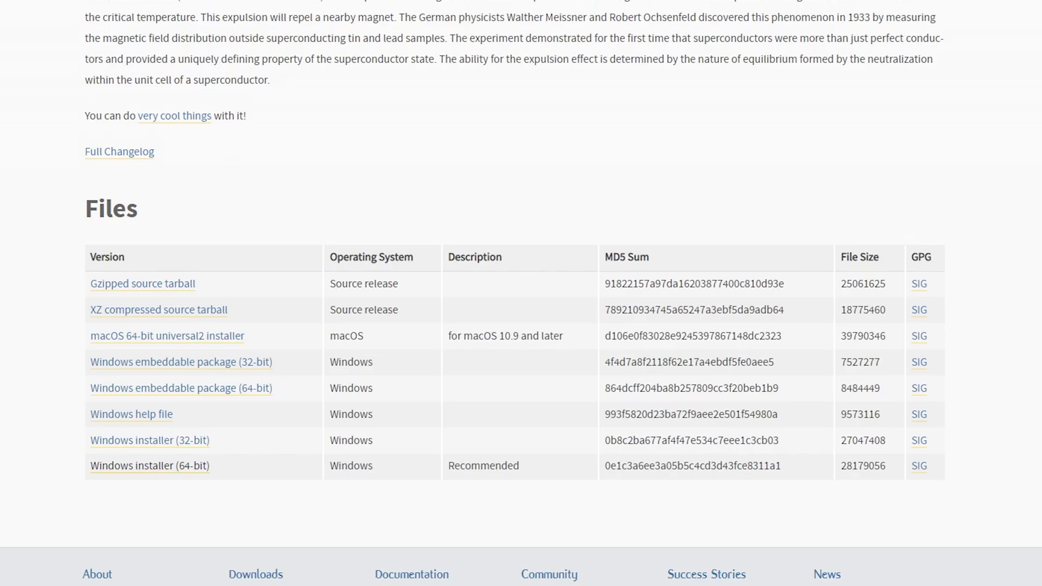
pyautogui.scroll(3)
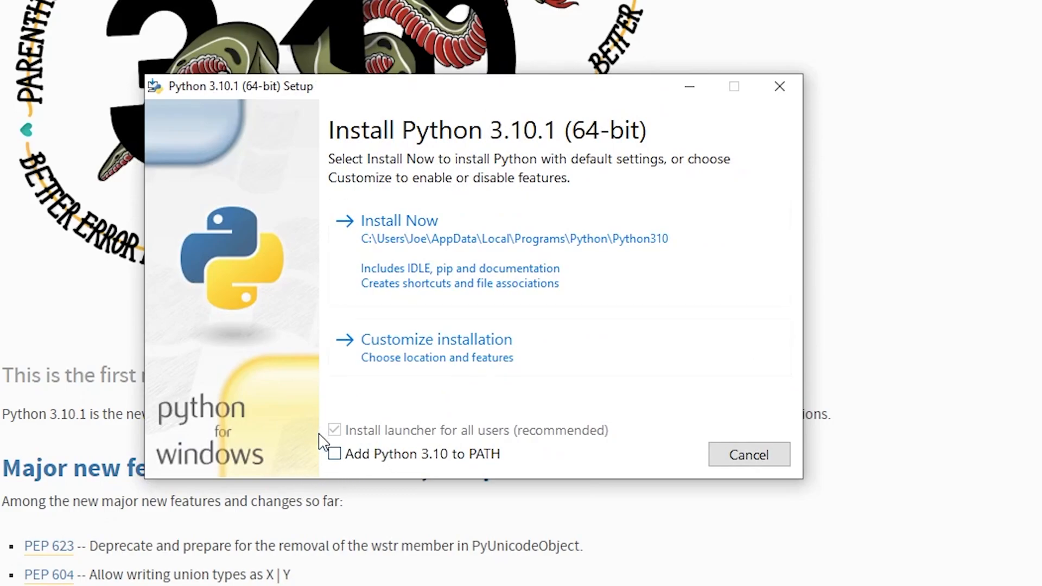
# Step: Install Python 3.10.1 with 'Add Python 3.10 to PATH' enabled and close the finished setup
pyautogui.click(334, 453)
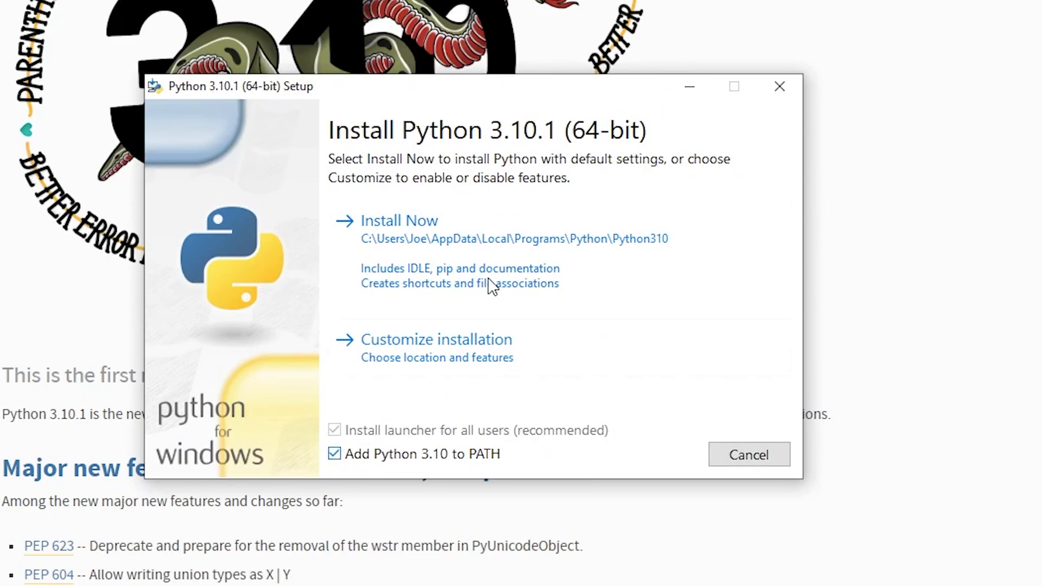
pyautogui.click(399, 220)
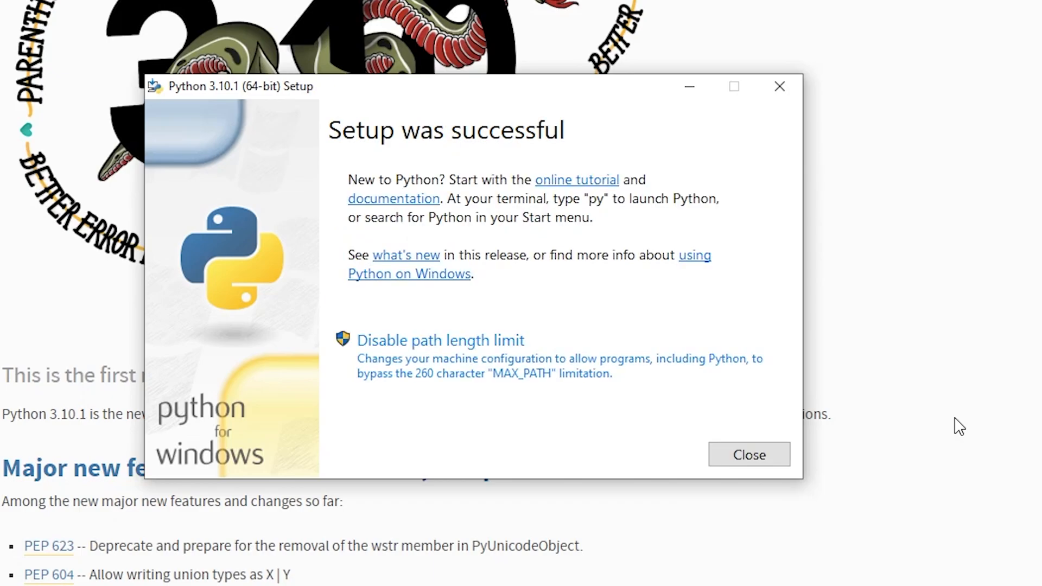
pyautogui.click(747, 455)
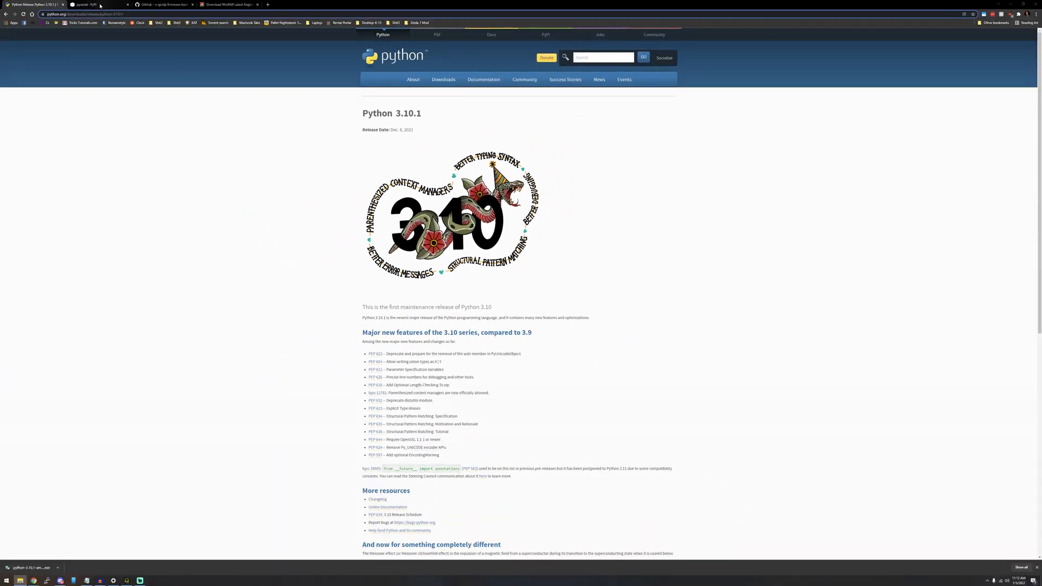
# Step: Download the pyserial-3.5.tar.gz source archive from the pyserial PyPI page
pyautogui.click(87, 4)
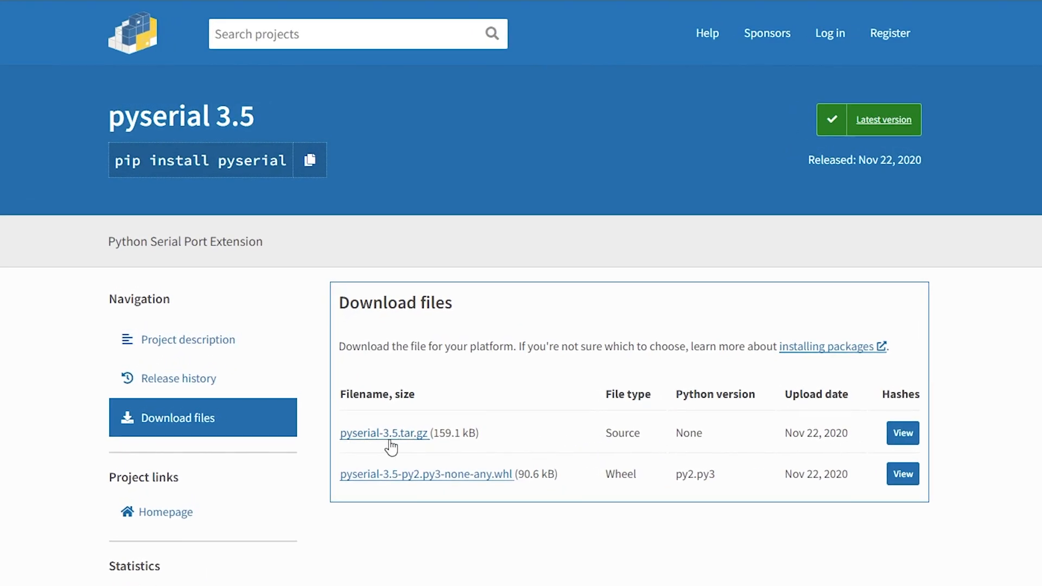
pyautogui.click(383, 433)
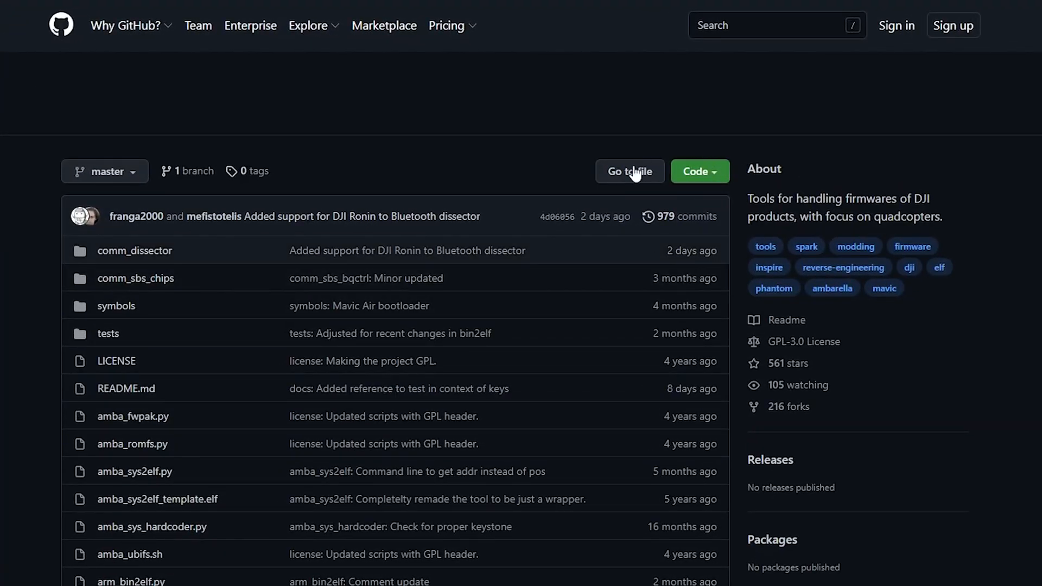
# Step: Download the dji-firmware-tools repository as a ZIP and start a fresh browser tab
pyautogui.click(698, 171)
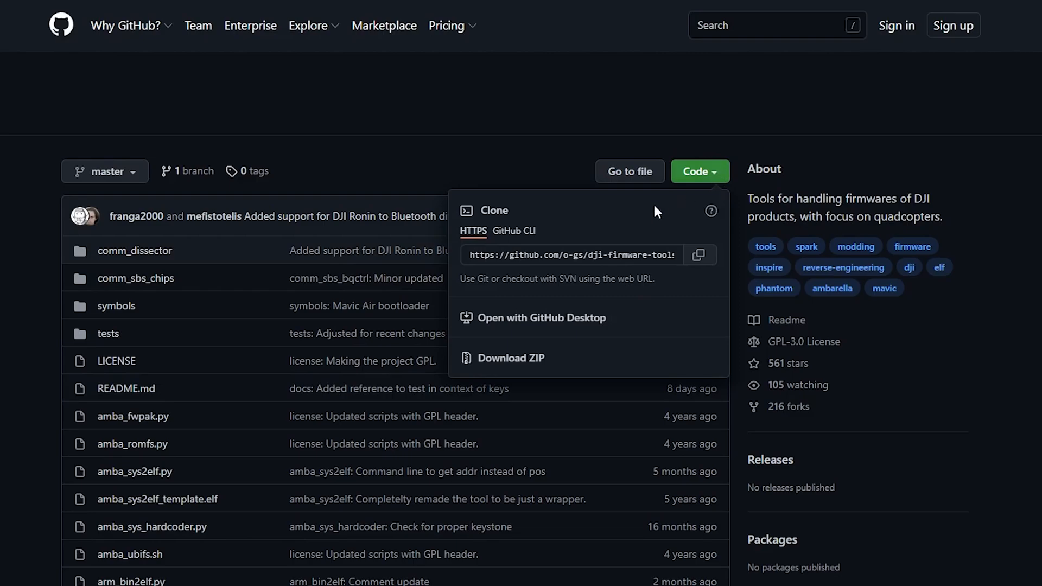
pyautogui.moveTo(791, 379)
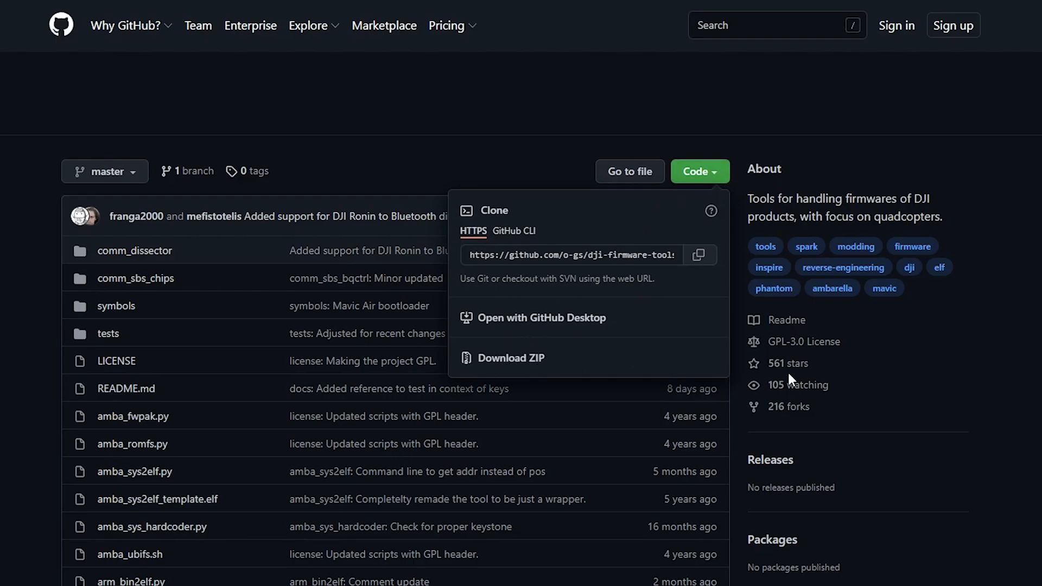
pyautogui.moveTo(791, 380)
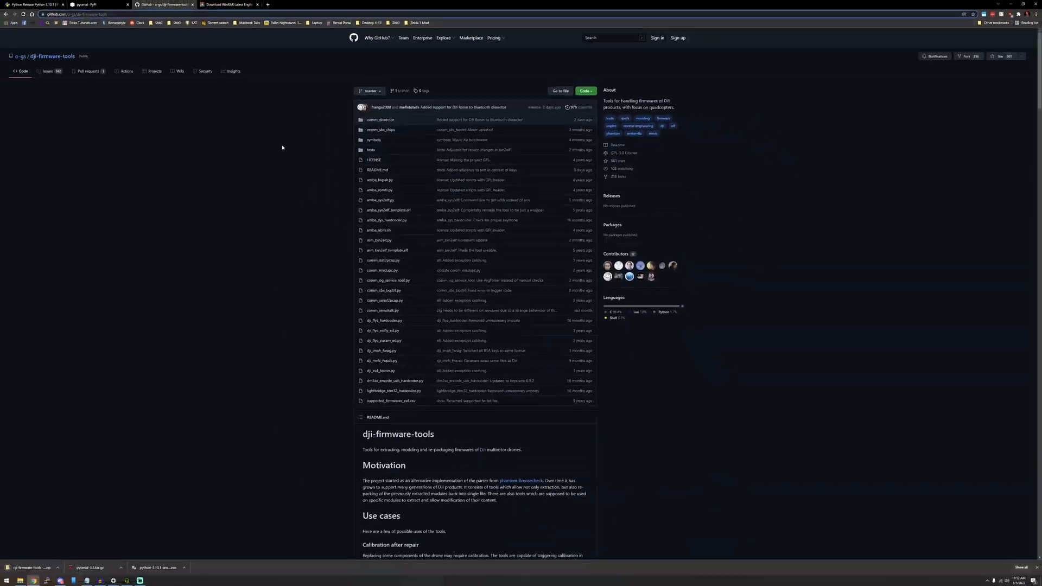
pyautogui.click(285, 6)
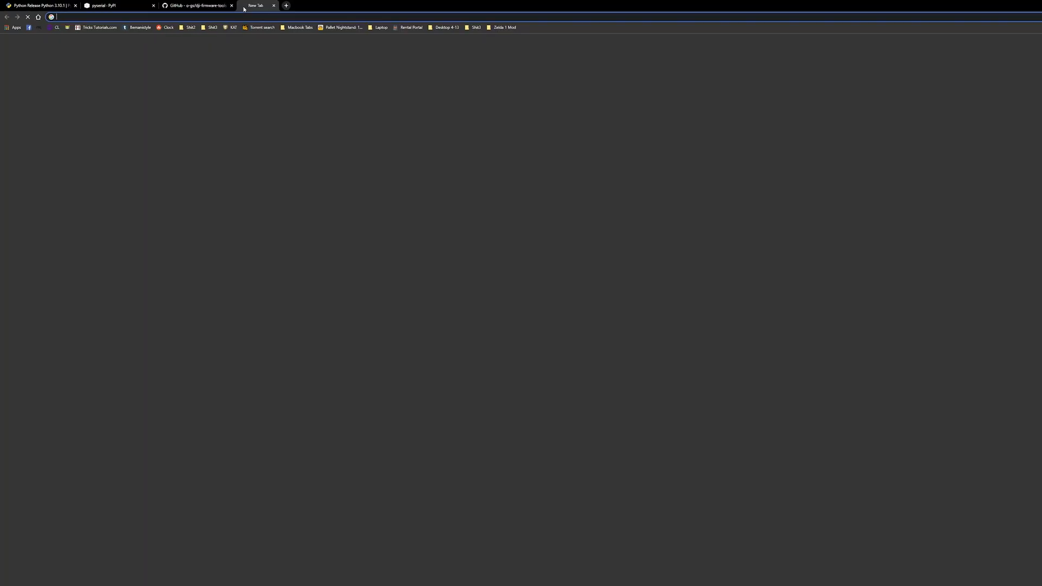
# Step: Get the 64-bit x64 7-Zip installer from 7-zip.org and install it into Program Files
pyautogui.write('7-zip.org safe')
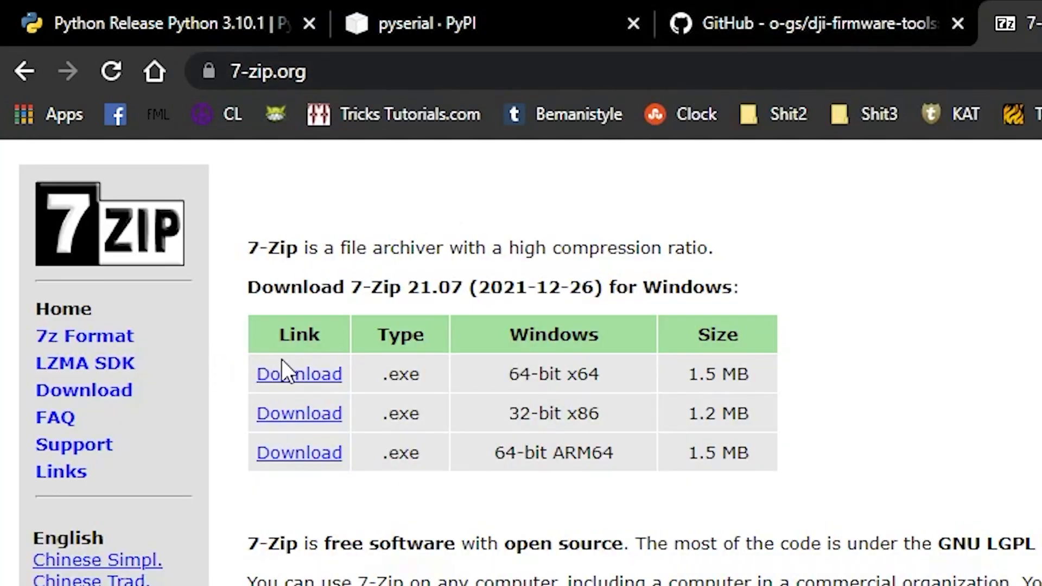
pyautogui.click(299, 374)
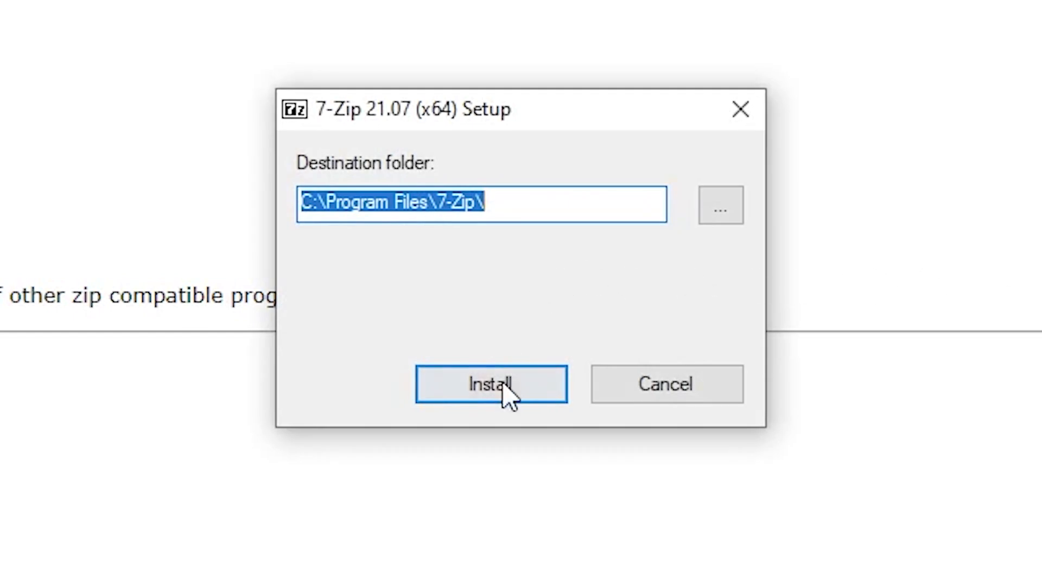
pyautogui.click(490, 384)
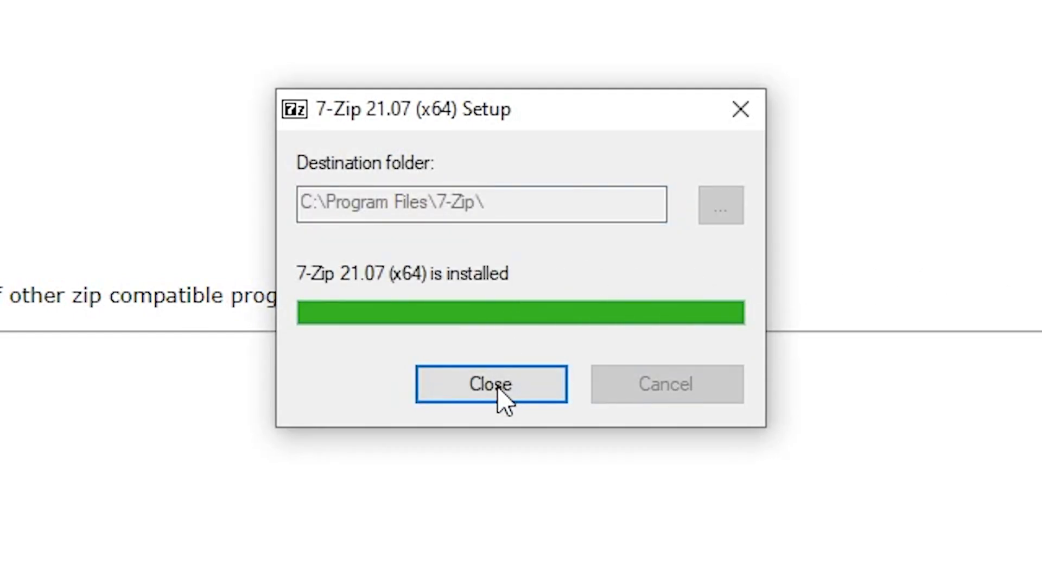
pyautogui.click(491, 384)
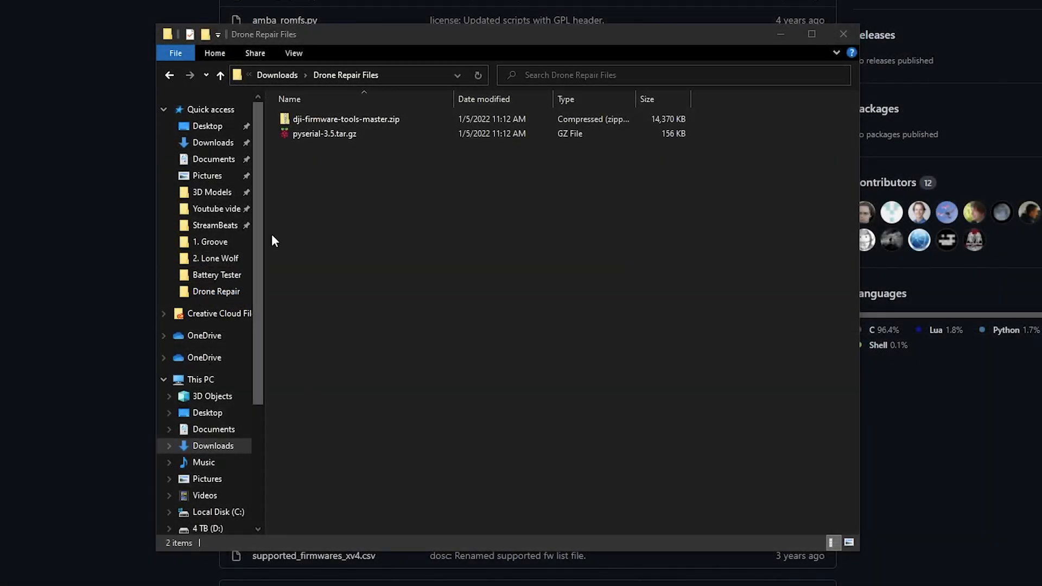
# Step: Extract pyserial-3.5.tar.gz into its own folder with 7-Zip and reach its dist folder
pyautogui.click(325, 134)
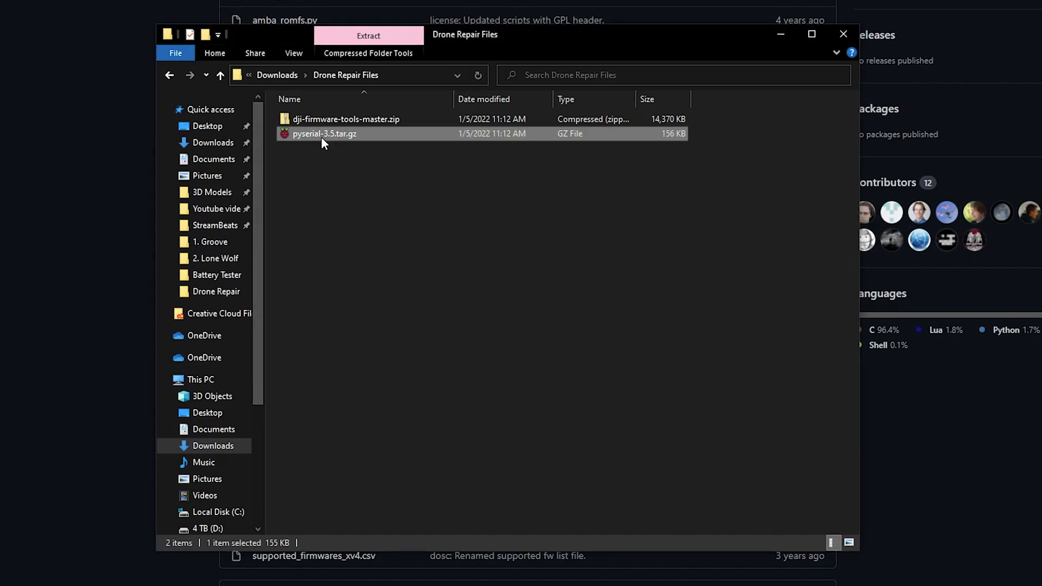
pyautogui.rightClick(325, 133)
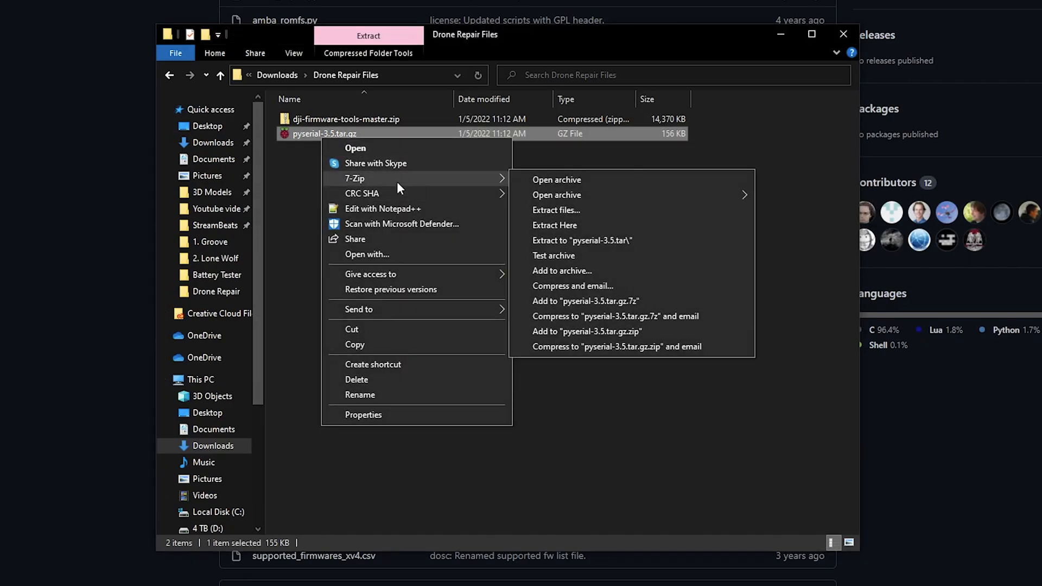
pyautogui.click(561, 326)
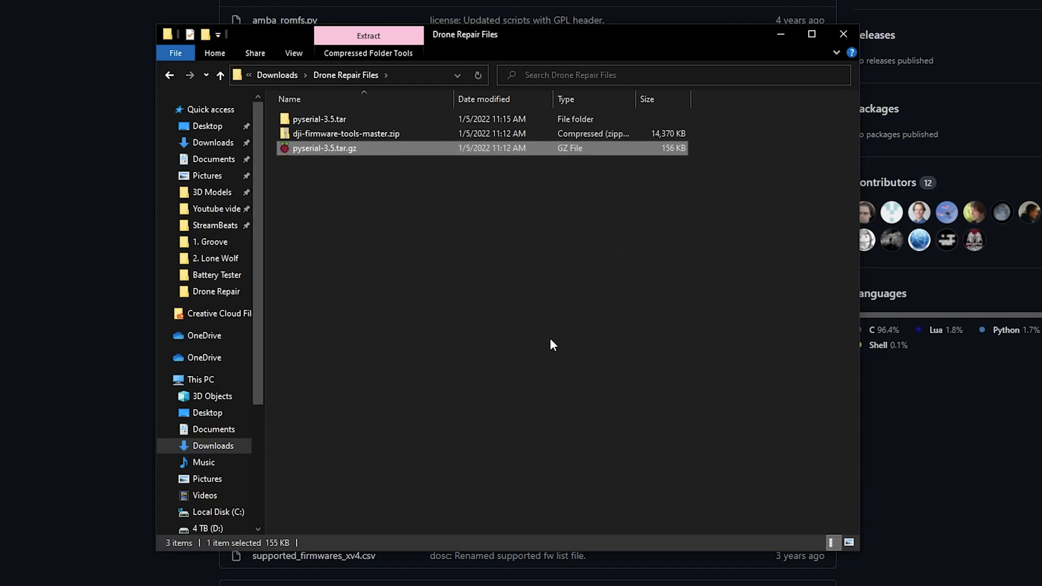
pyautogui.moveTo(342, 155)
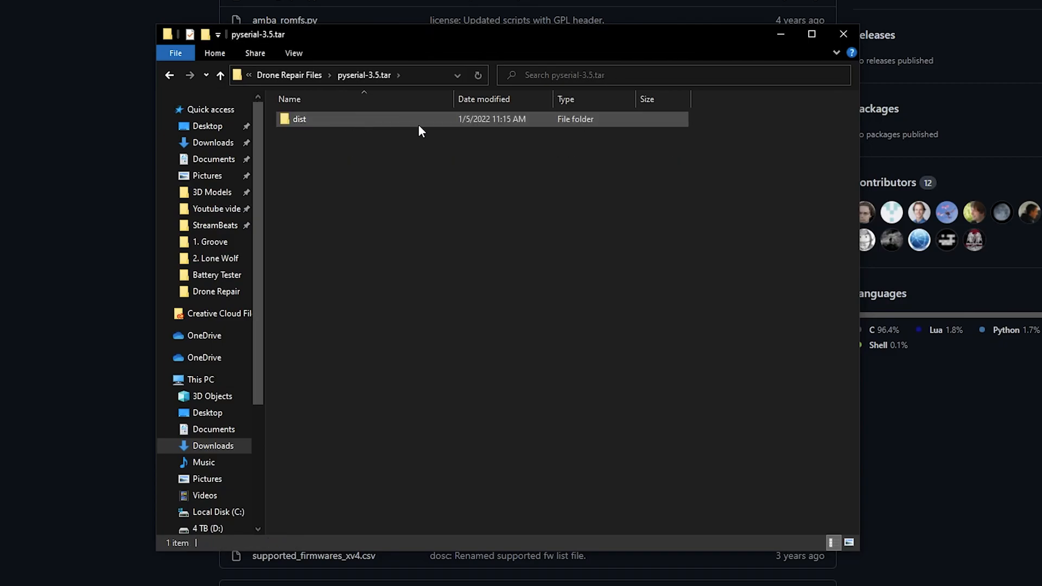
pyautogui.doubleClick(300, 120)
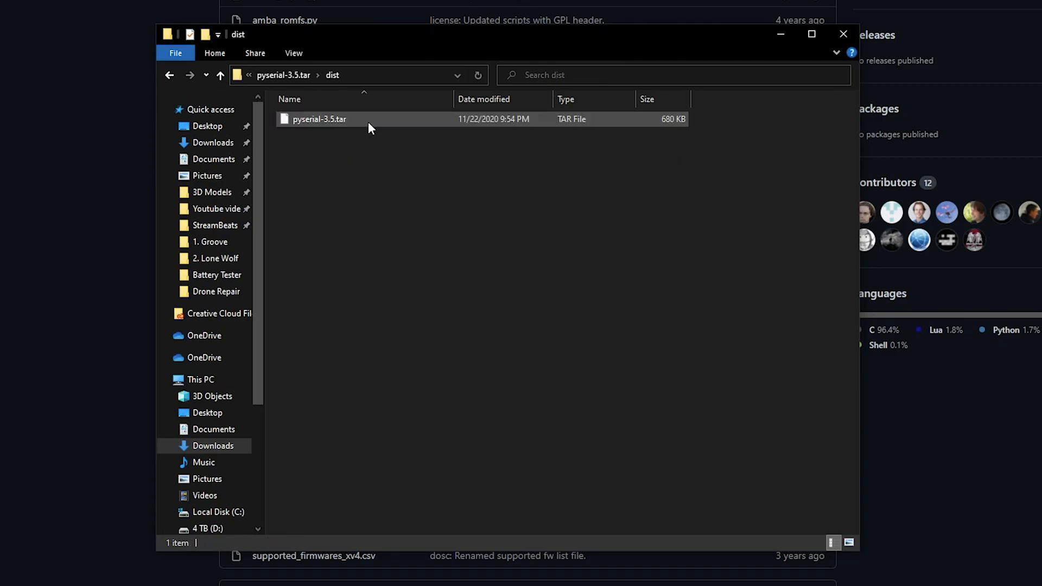
# Step: Extract the inner pyserial-3.5.tar into a pyserial-3.5 folder and enter it
pyautogui.doubleClick(319, 119)
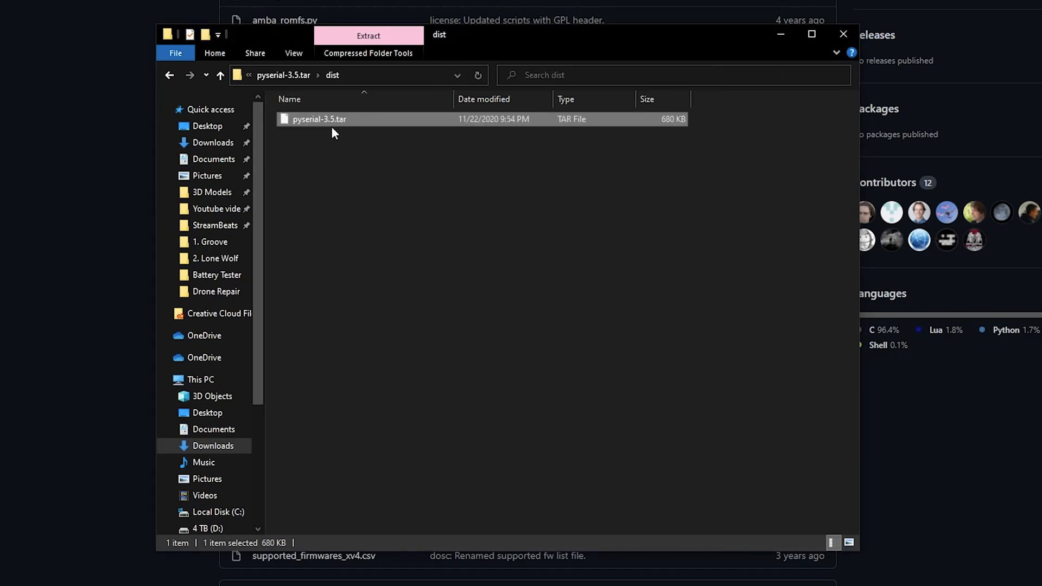
pyautogui.rightClick(319, 120)
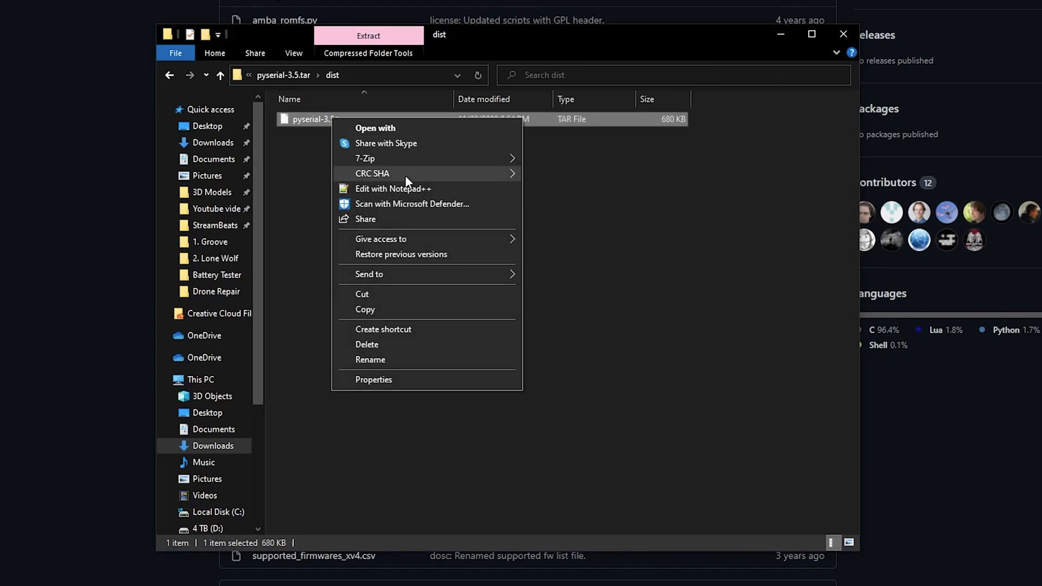
pyautogui.moveTo(364, 159)
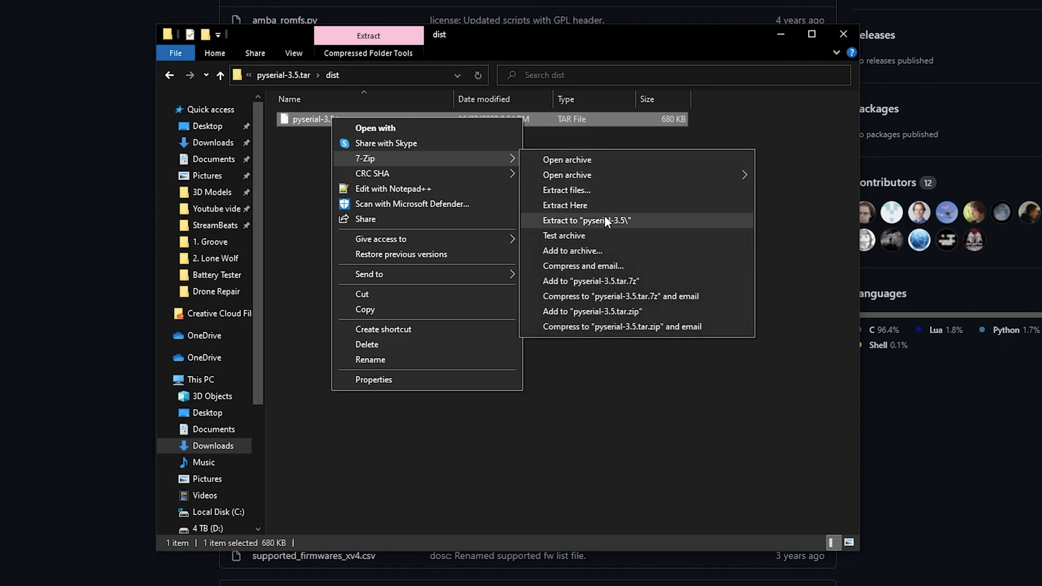
pyautogui.click(586, 220)
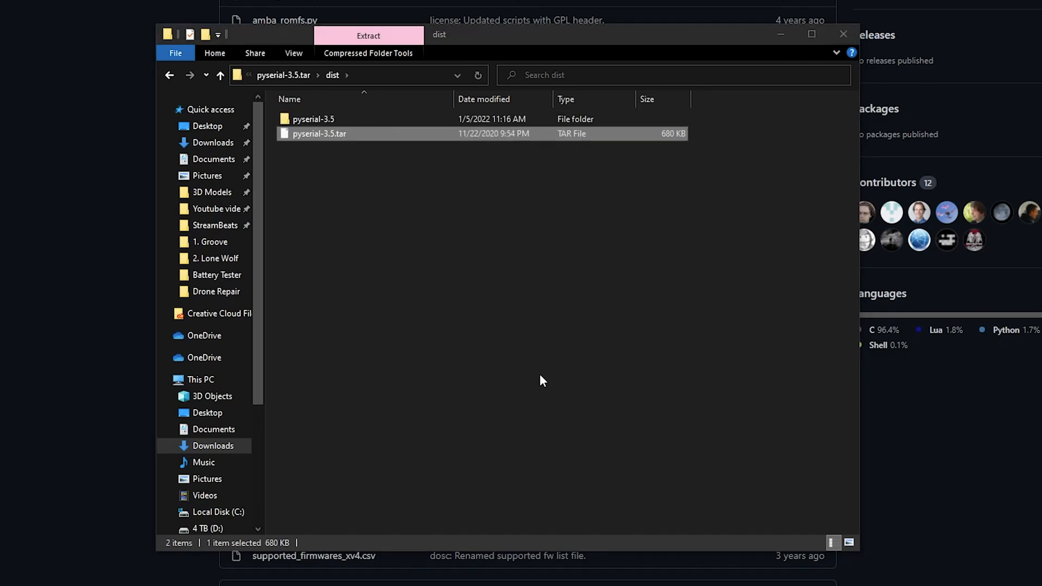
pyautogui.doubleClick(314, 119)
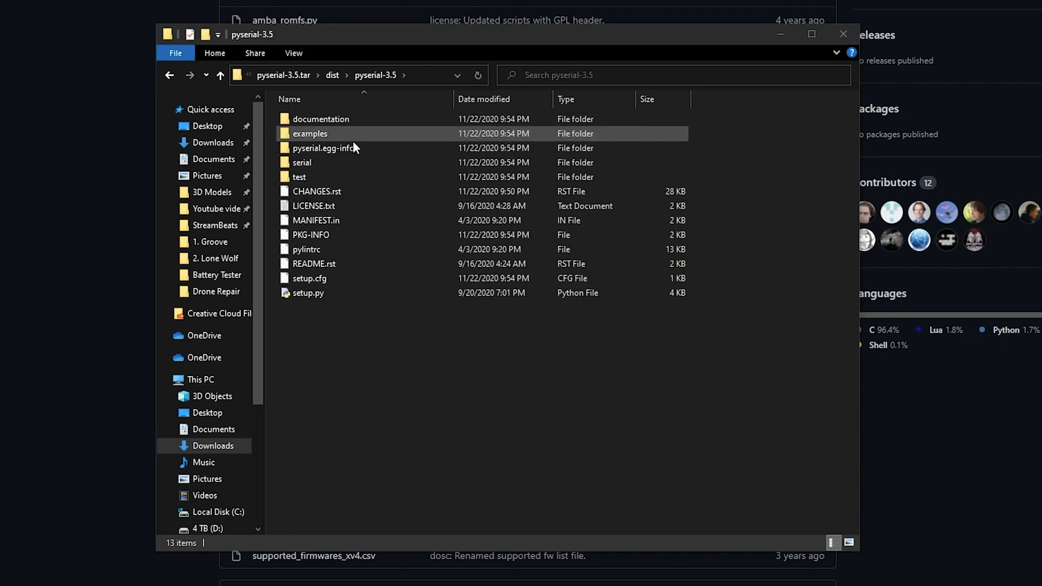
# Step: Copy every pyserial-3.5 item and create a new folder named DJI on drive C
pyautogui.press('ctrl+a')
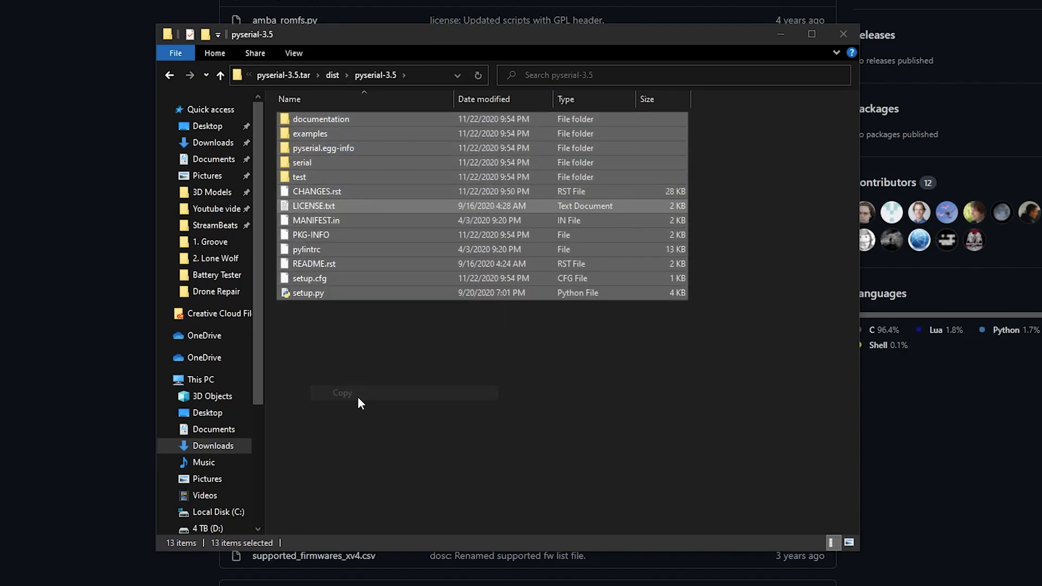
pyautogui.click(220, 511)
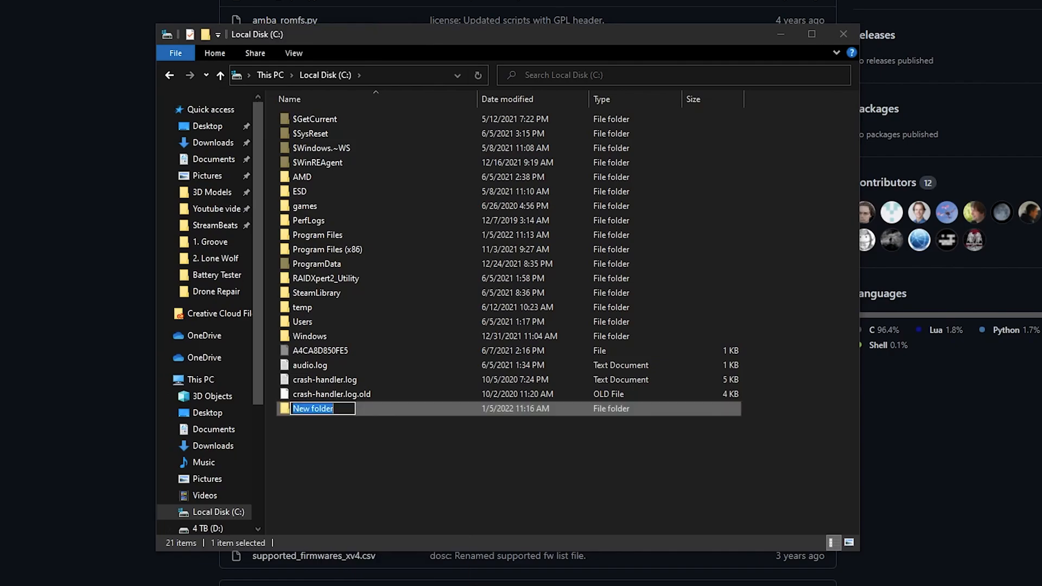
pyautogui.write('DJI')
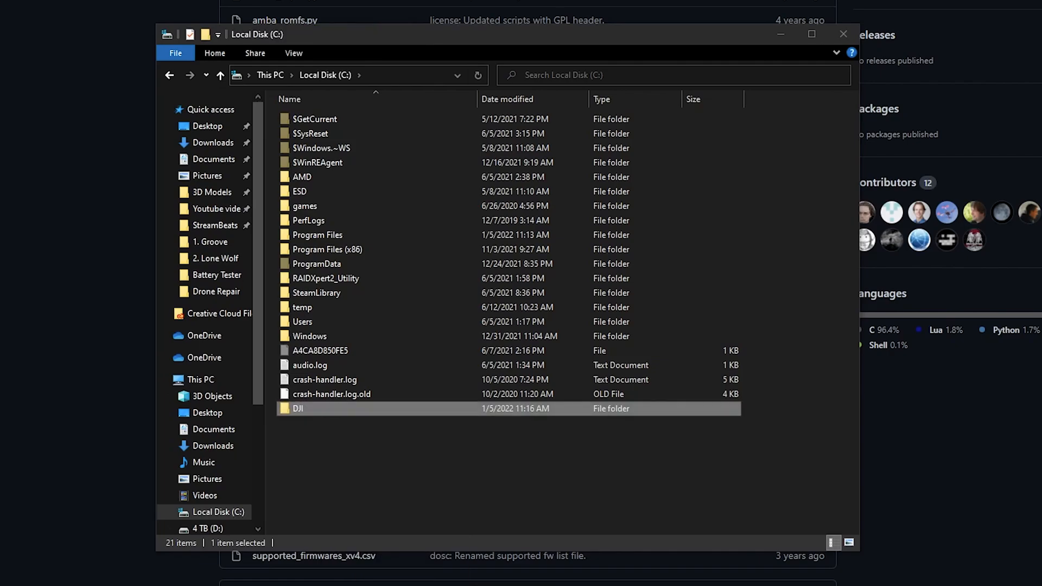
pyautogui.doubleClick(297, 408)
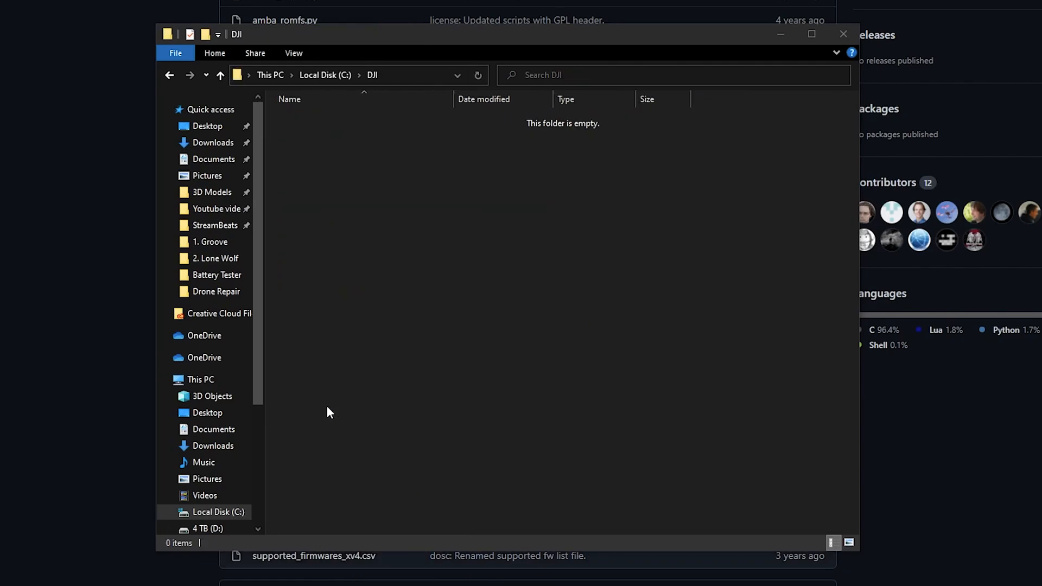
# Step: Paste the pyserial files into C:\DJI and return to the Drone Repair Files folder
pyautogui.rightClick(330, 411)
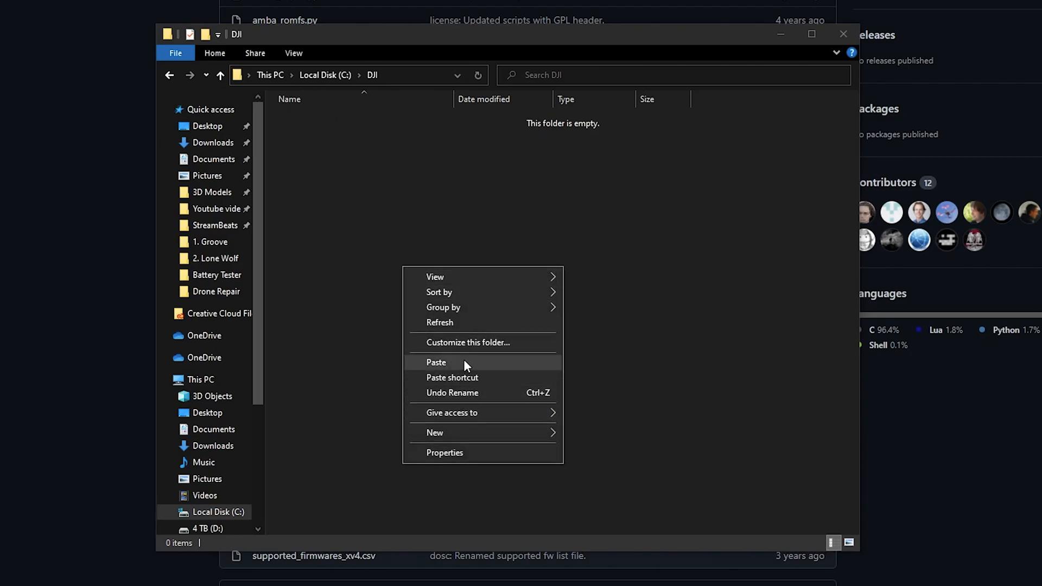
pyautogui.click(436, 363)
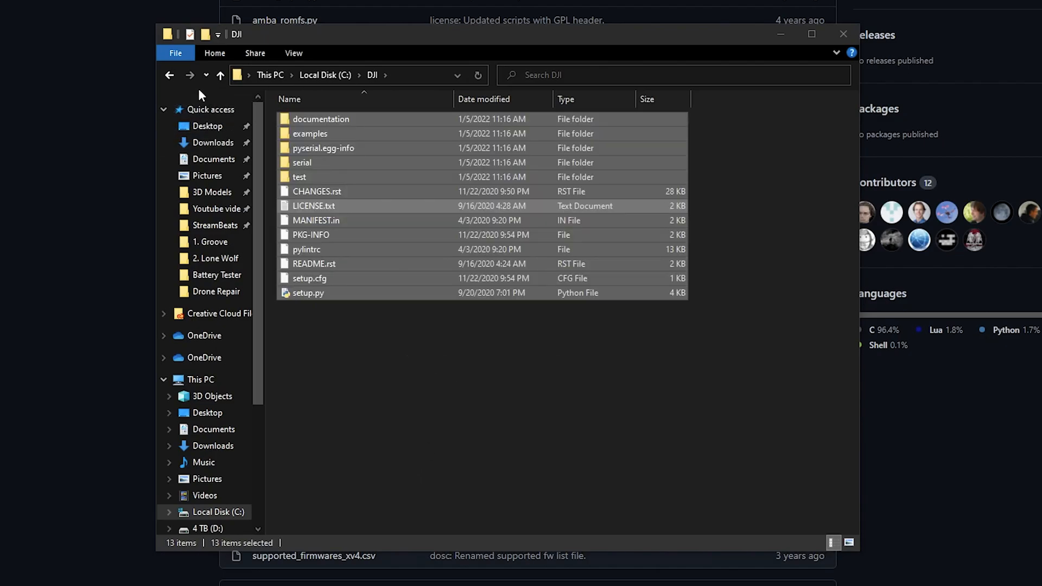
pyautogui.click(169, 75)
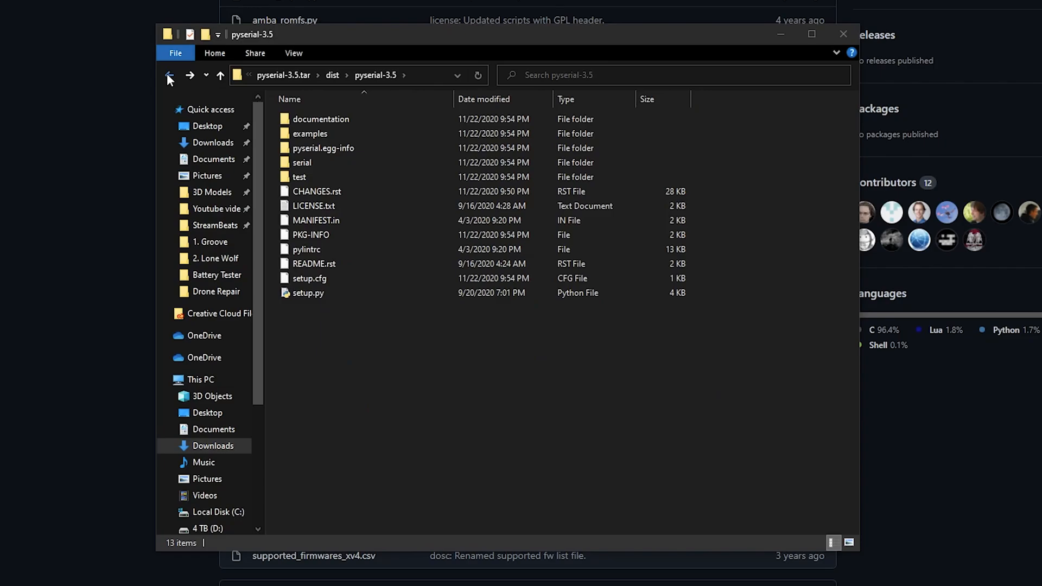
pyautogui.click(170, 75)
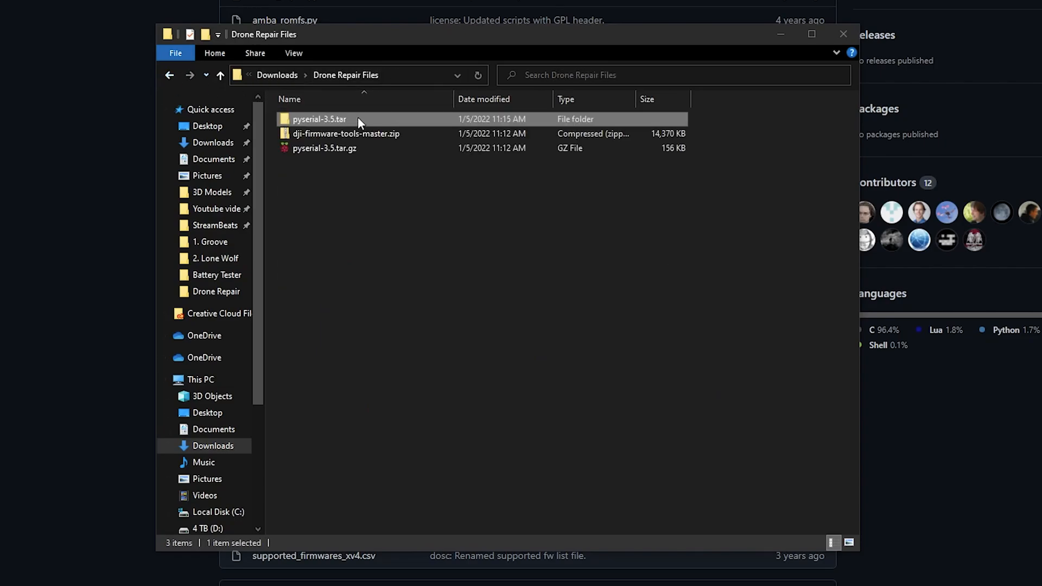
# Step: Extract the dji-firmware-tools-master ZIP here and select all files in the extracted folder
pyautogui.rightClick(345, 133)
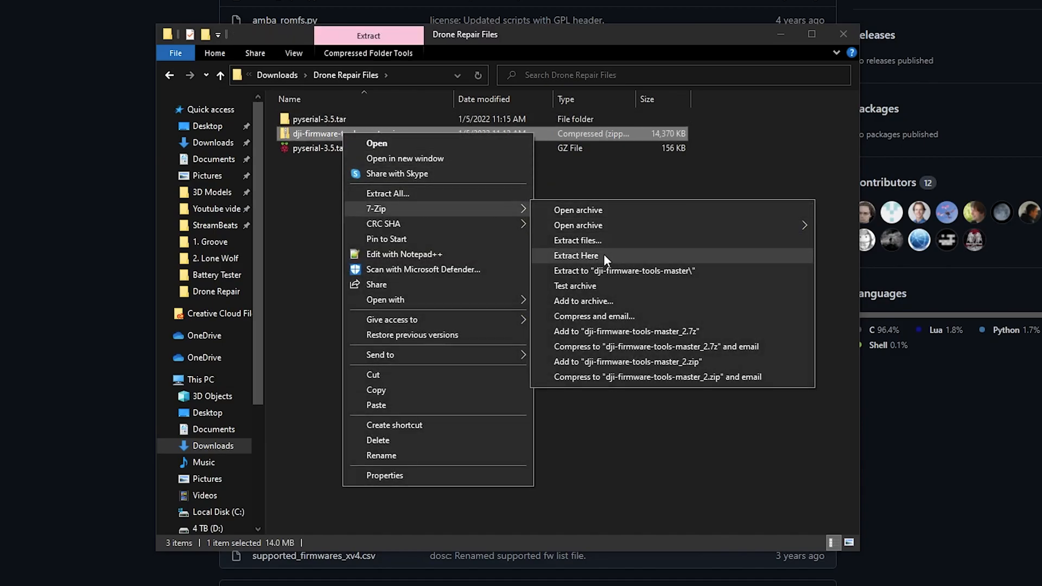
pyautogui.click(576, 255)
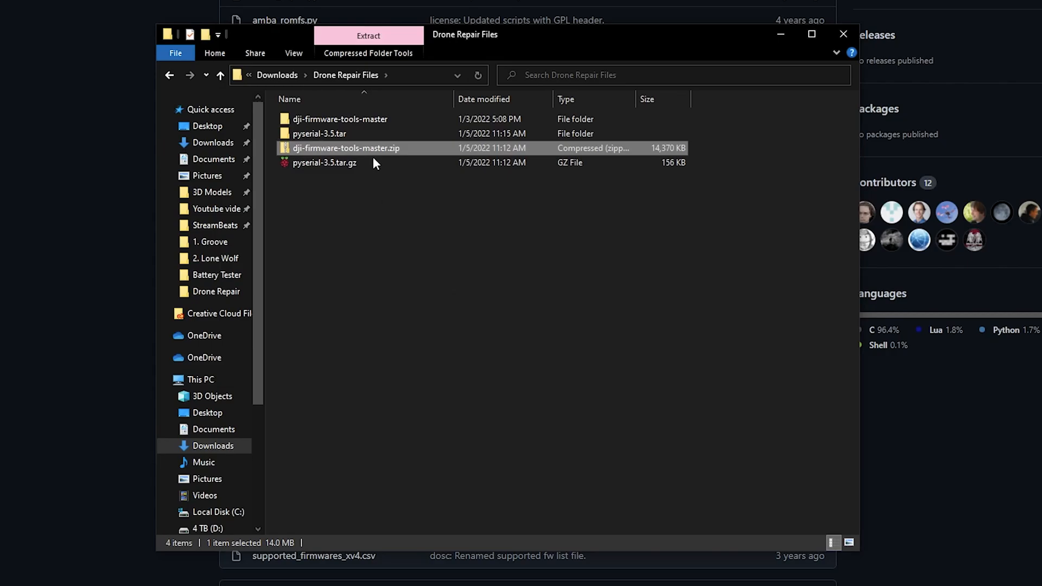
pyautogui.doubleClick(340, 119)
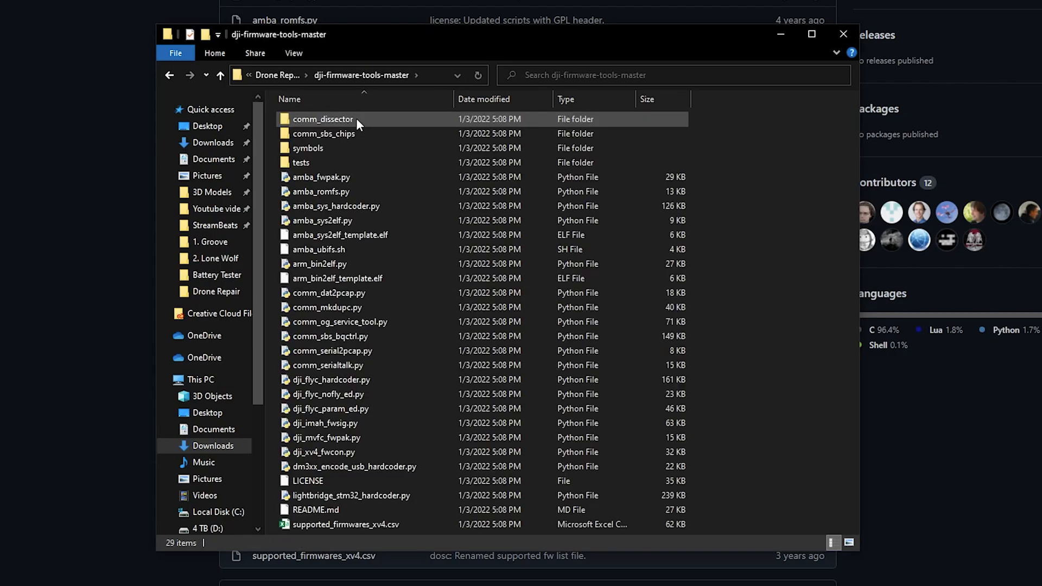
pyautogui.moveTo(739, 318)
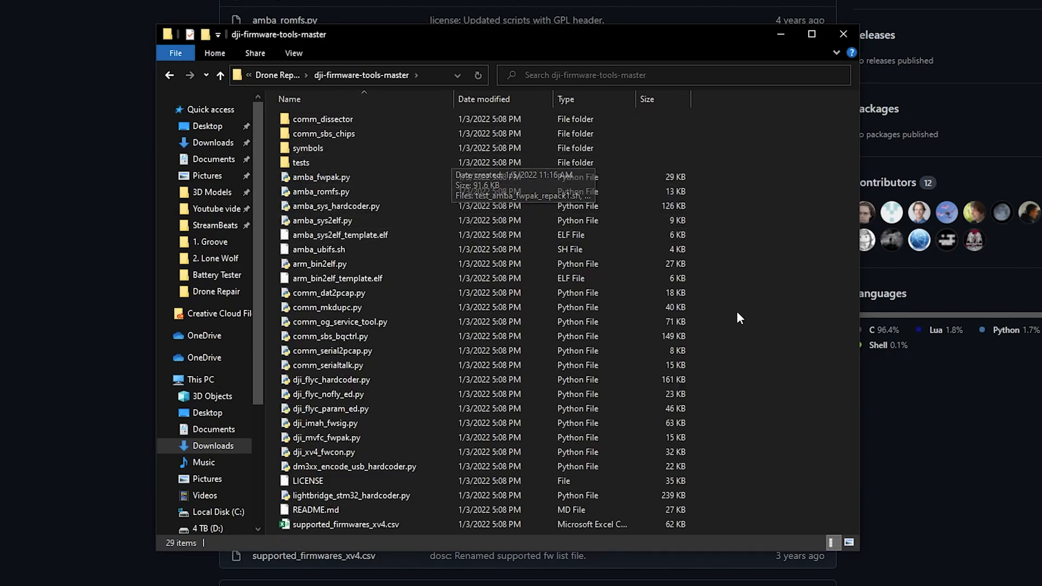
pyautogui.press('ctrl+a')
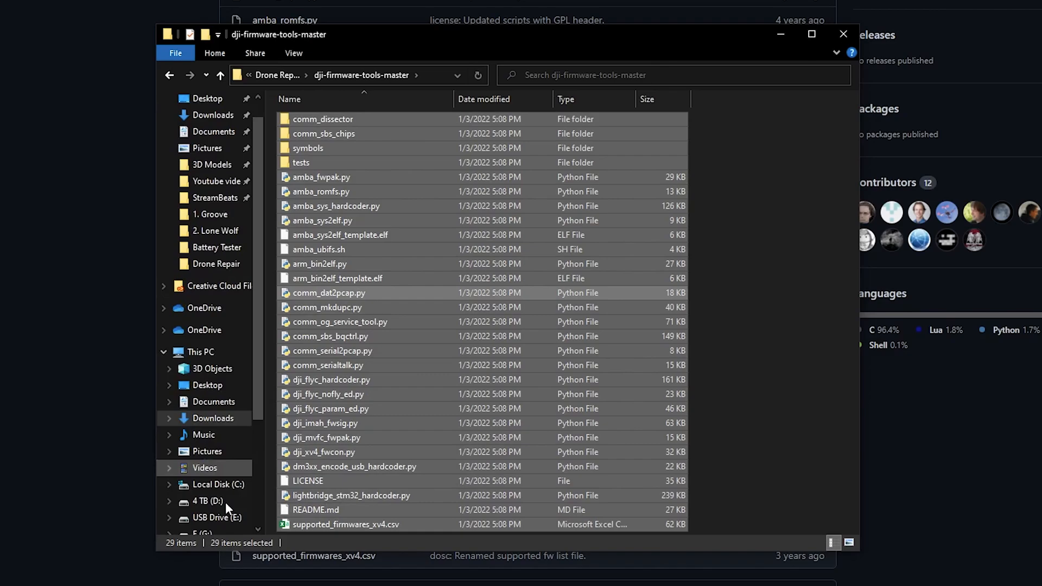
# Step: Paste the firmware tool files into the DJI folder on drive C
pyautogui.click(217, 483)
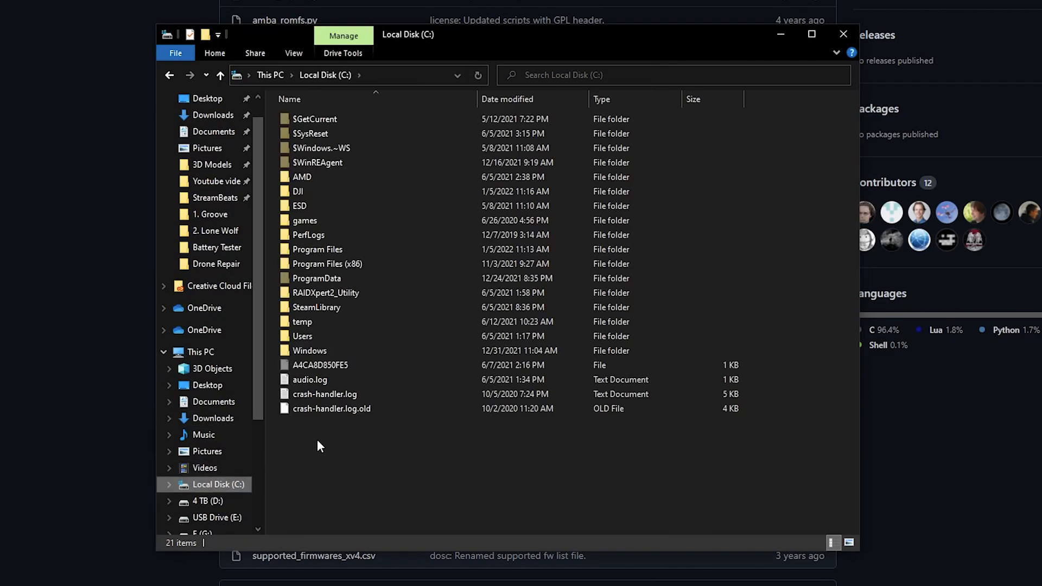
pyautogui.doubleClick(297, 191)
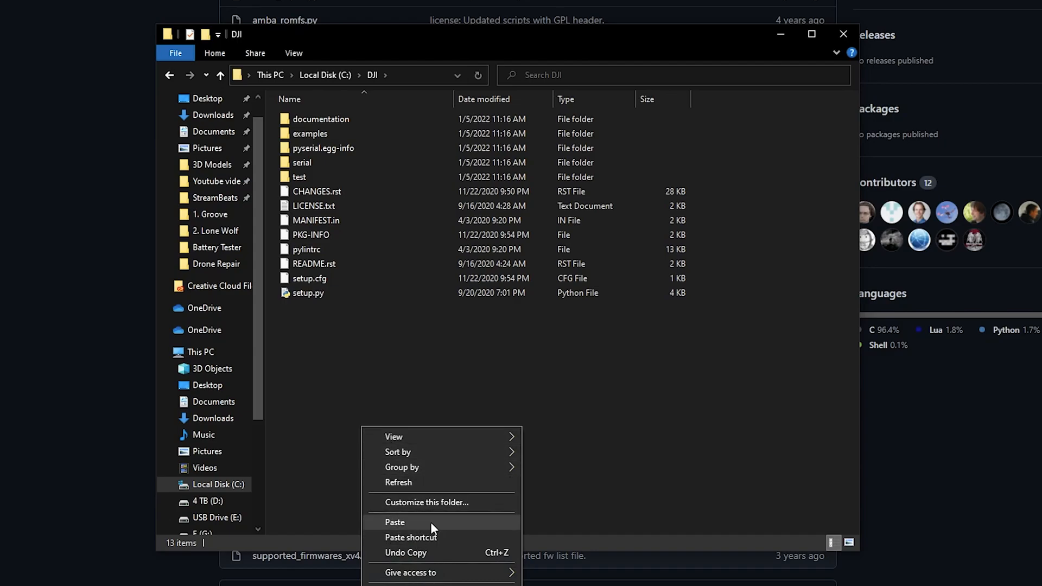
pyautogui.click(395, 522)
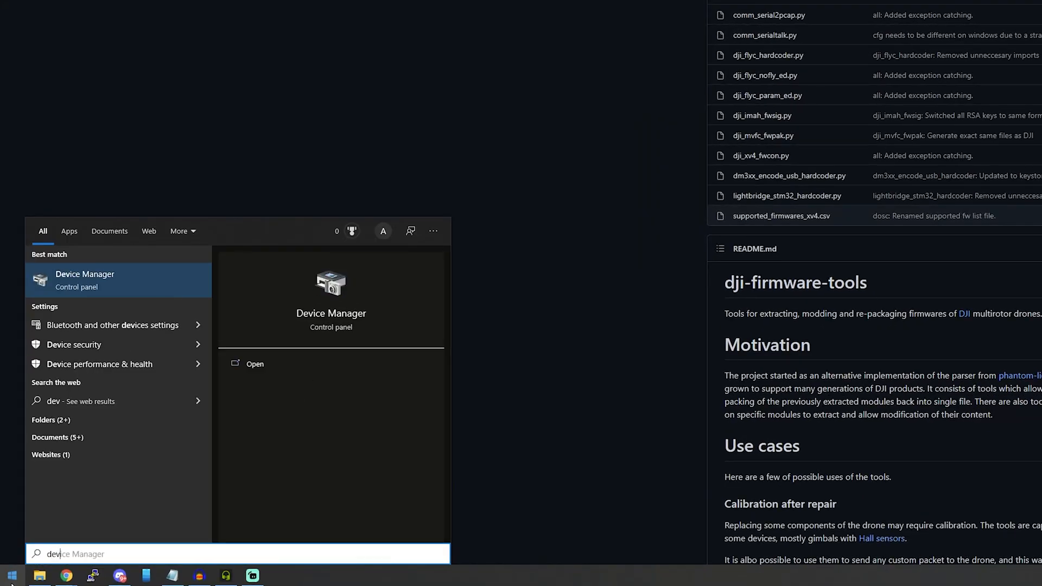
# Step: Launch Device Manager via devmgmt and expand Ports (COM & LPT) to find the USB Serial Device on COM6
pyautogui.write('devmgmt')
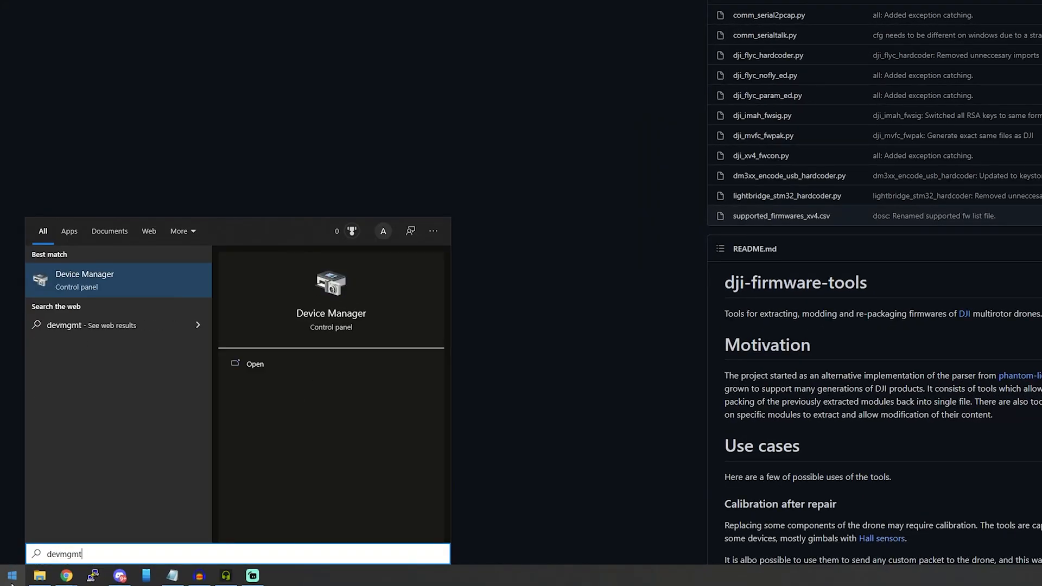
pyautogui.moveTo(96, 283)
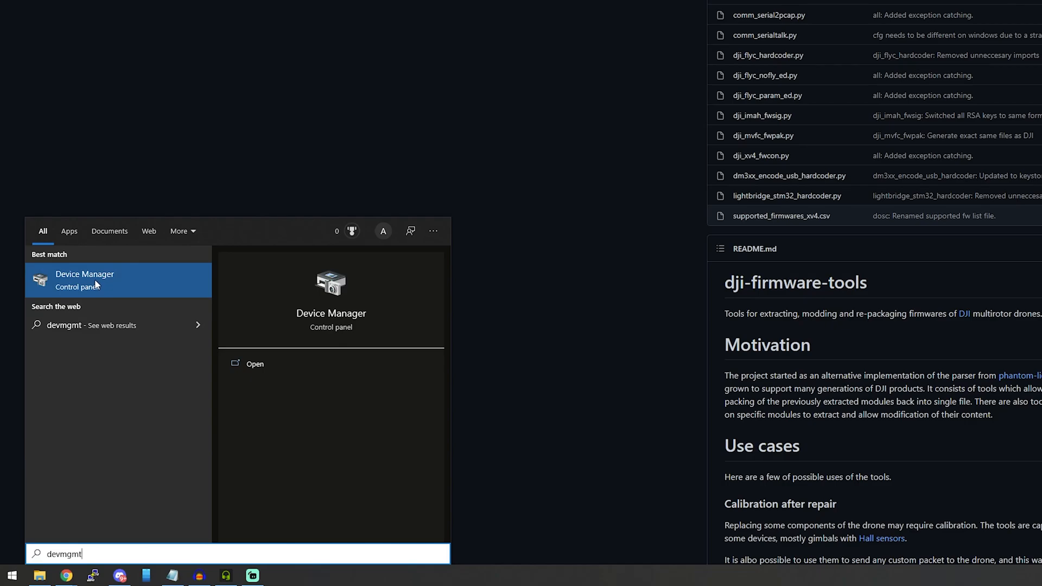
pyautogui.click(84, 280)
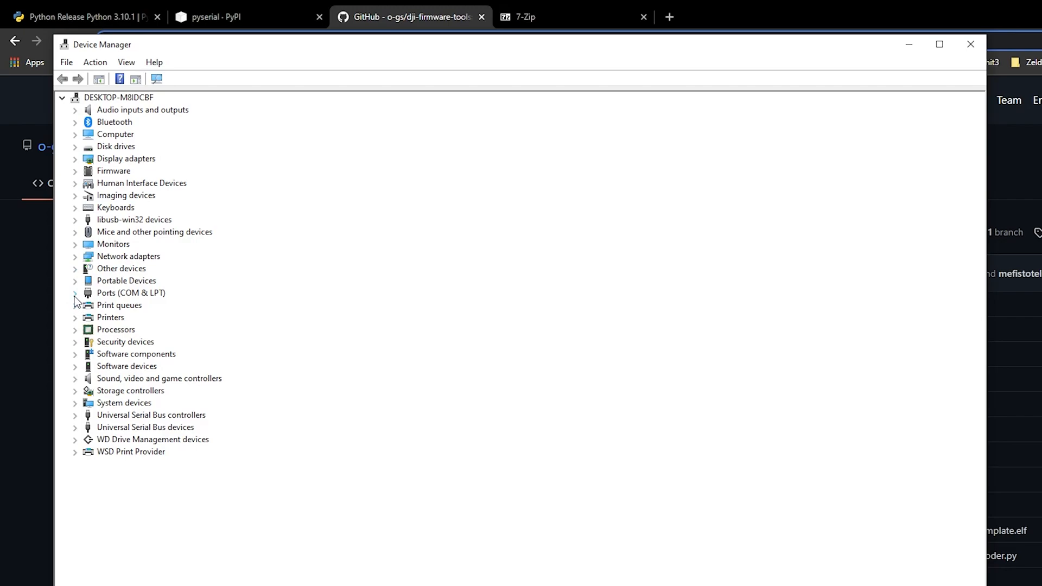
pyautogui.click(74, 293)
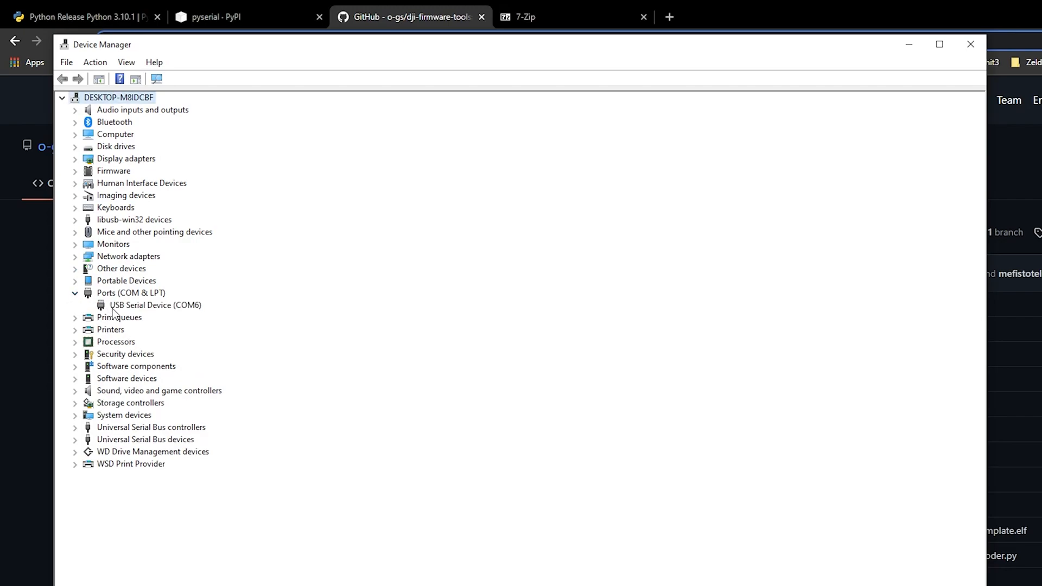
pyautogui.moveTo(214, 312)
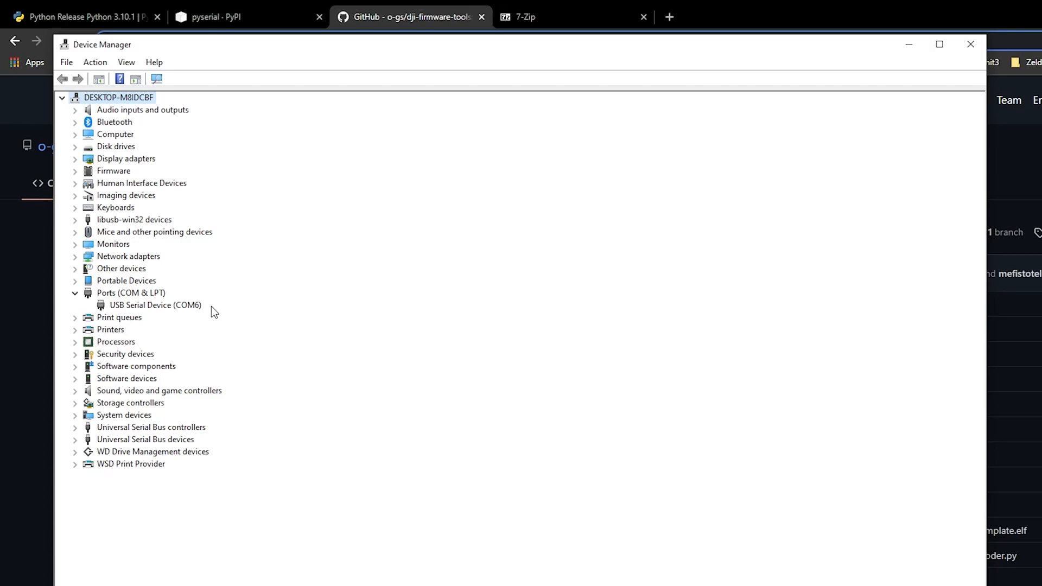
pyautogui.moveTo(942, 72)
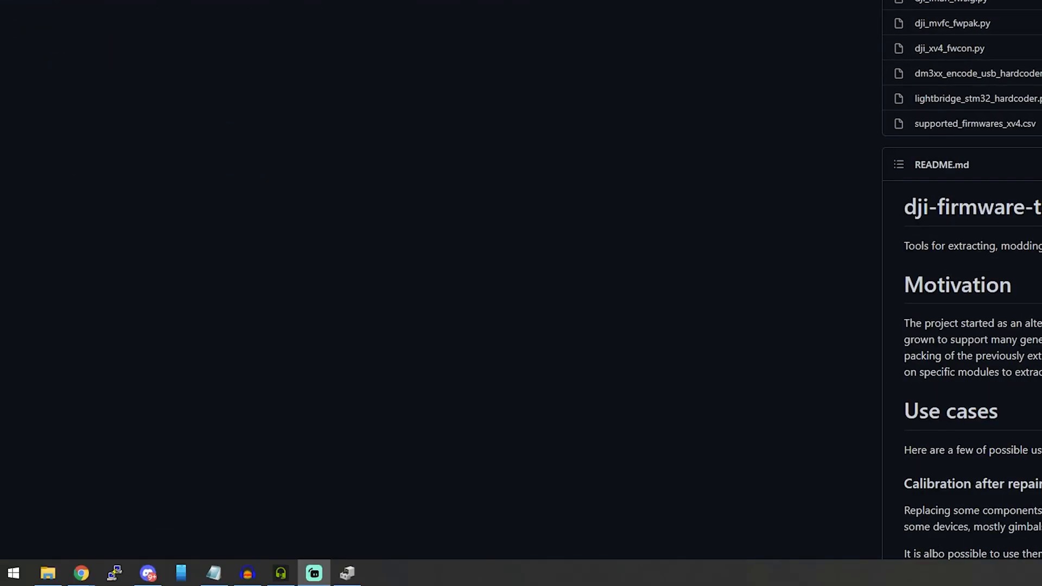
# Step: Start an administrator Command Prompt in C:\DJI and enter the comm_og_service_tool GimbalCalib JointCoarse command for COM6
pyautogui.click(13, 571)
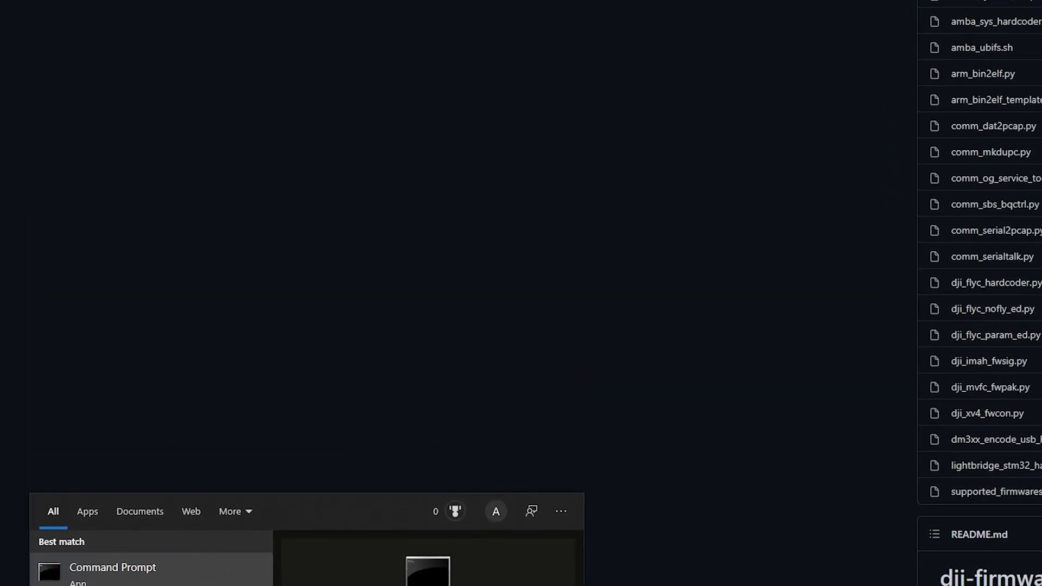
pyautogui.click(112, 568)
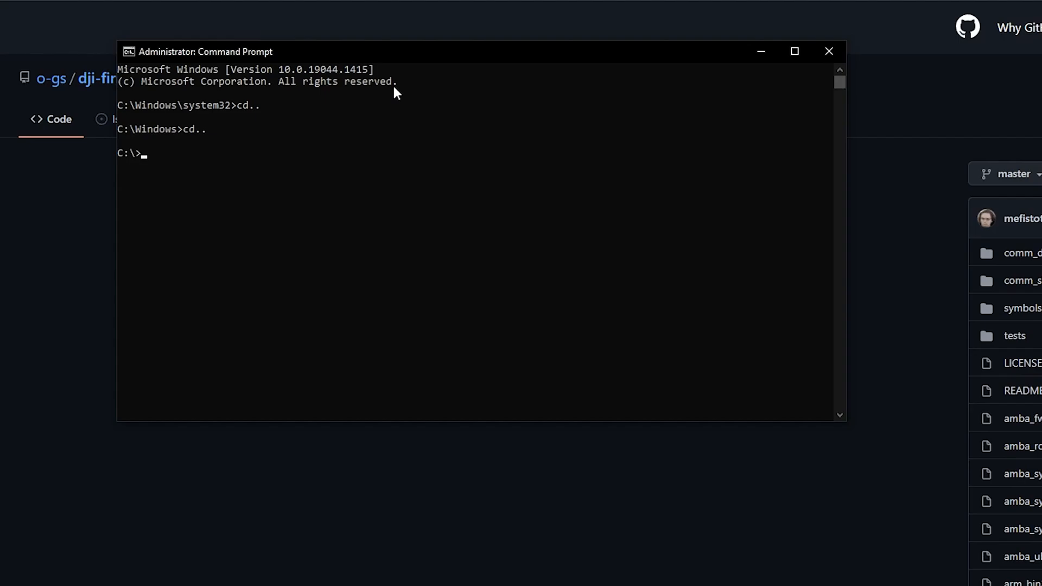
pyautogui.write('cd dji')
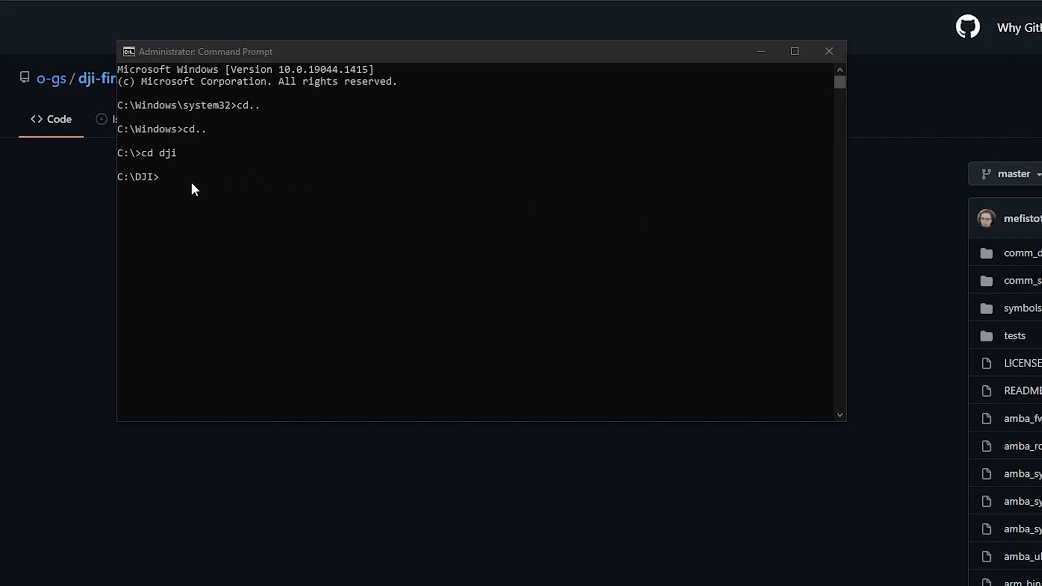
pyautogui.write('py comm_og_service_tool.py --port com6 WM231 GimbalCalib JointCoarse')
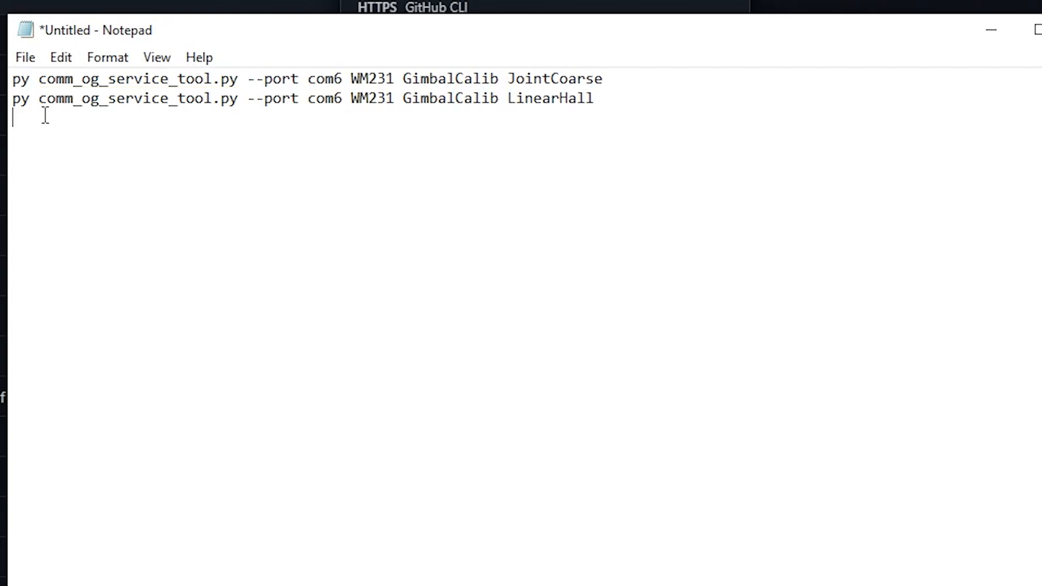
# Step: Select the JointCoarse GimbalCalib command line for COM6 in Notepad to copy it
pyautogui.moveTo(247, 78); pyautogui.dragTo(342, 78)
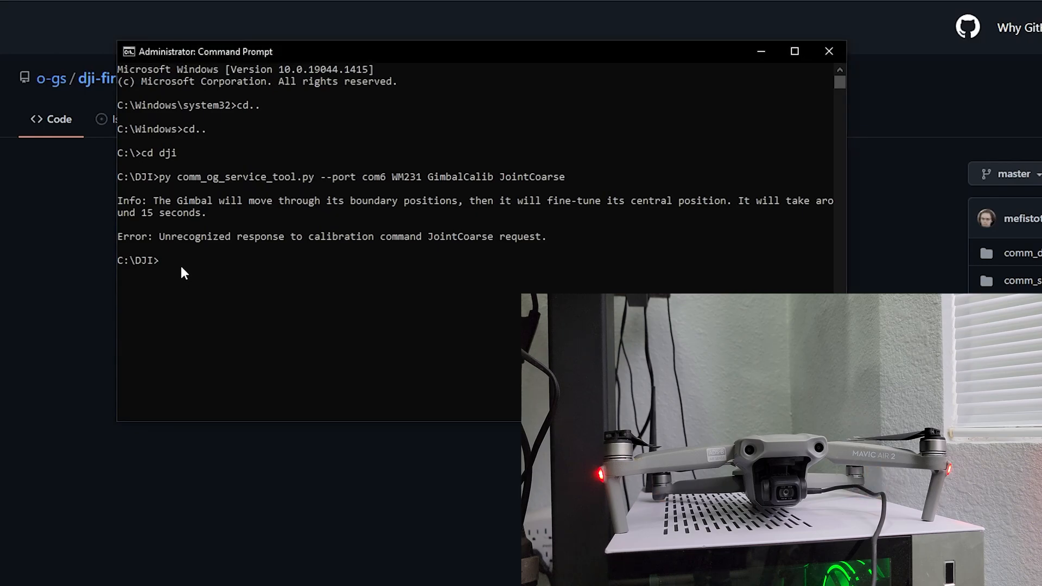
# Step: Enter 'py comm_og_service_tool.py --port com6 WM231 GimbalCalib LinearHall' at the C:\DJI> prompt
pyautogui.write('py comm_og_service_tool.py --port com6 WM231 GimbalCalib LinearHall')
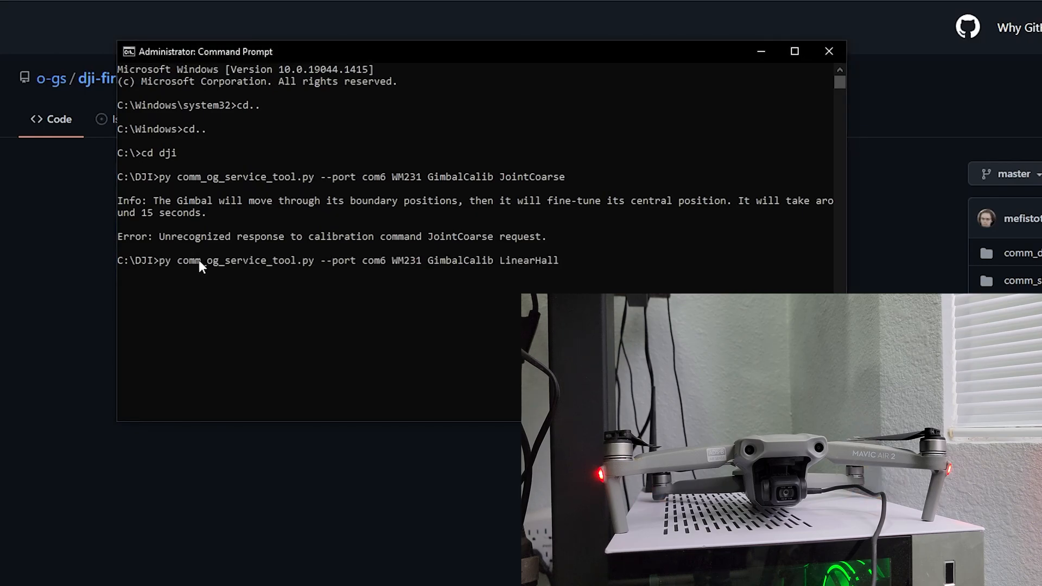